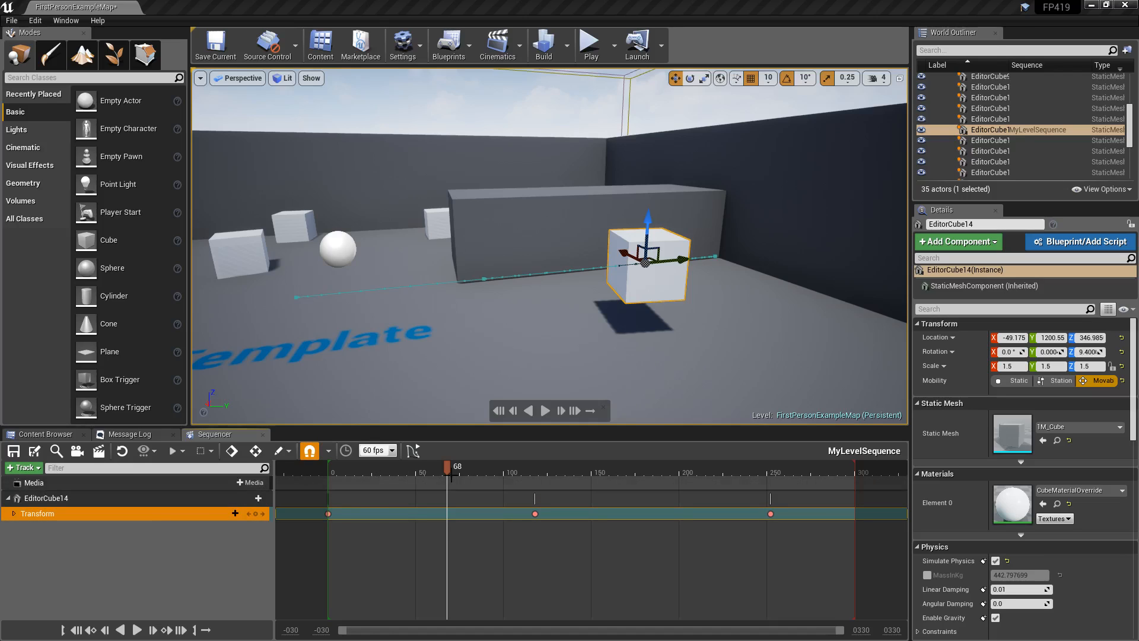
Scrub the animation to frame 101 and browse the time snapping interval choices.
drag(450, 465, 503, 466)
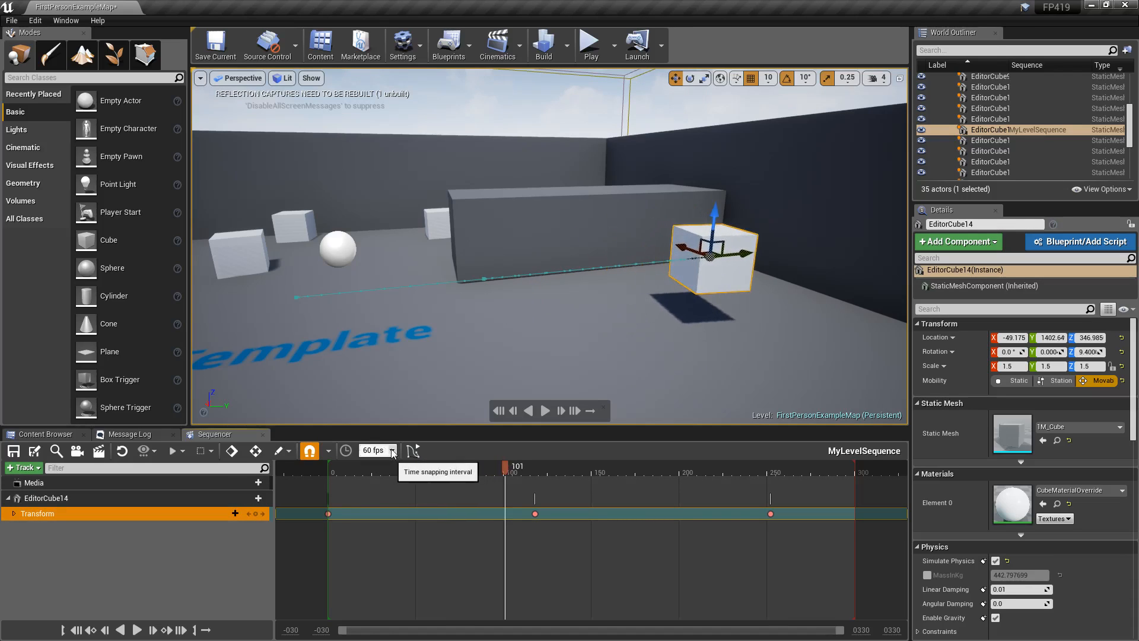
click(375, 451)
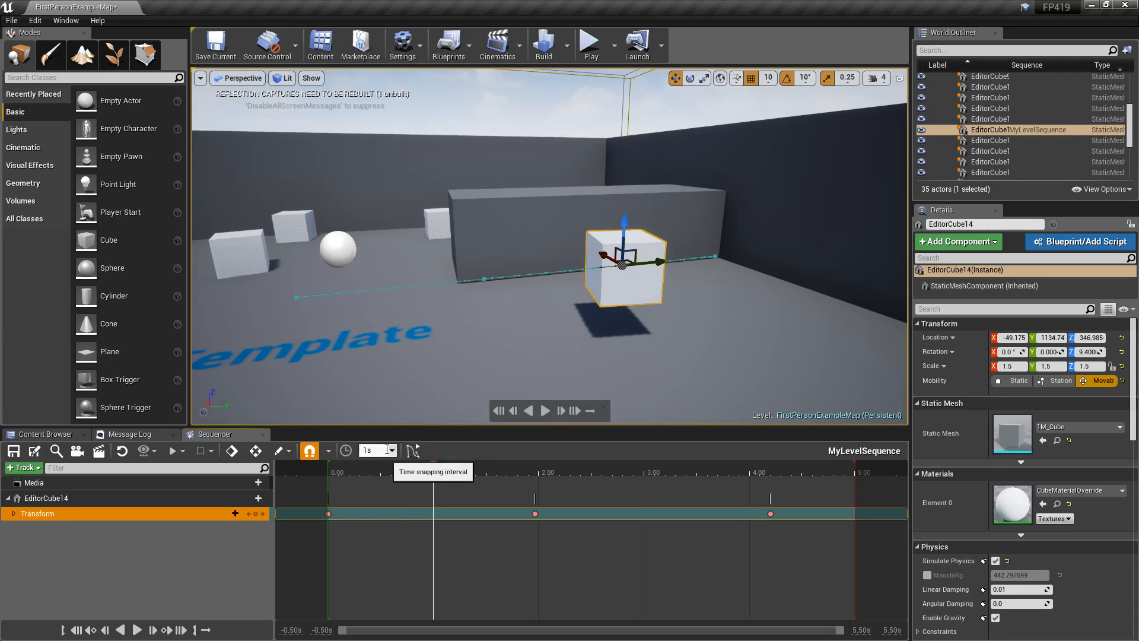
click(391, 450)
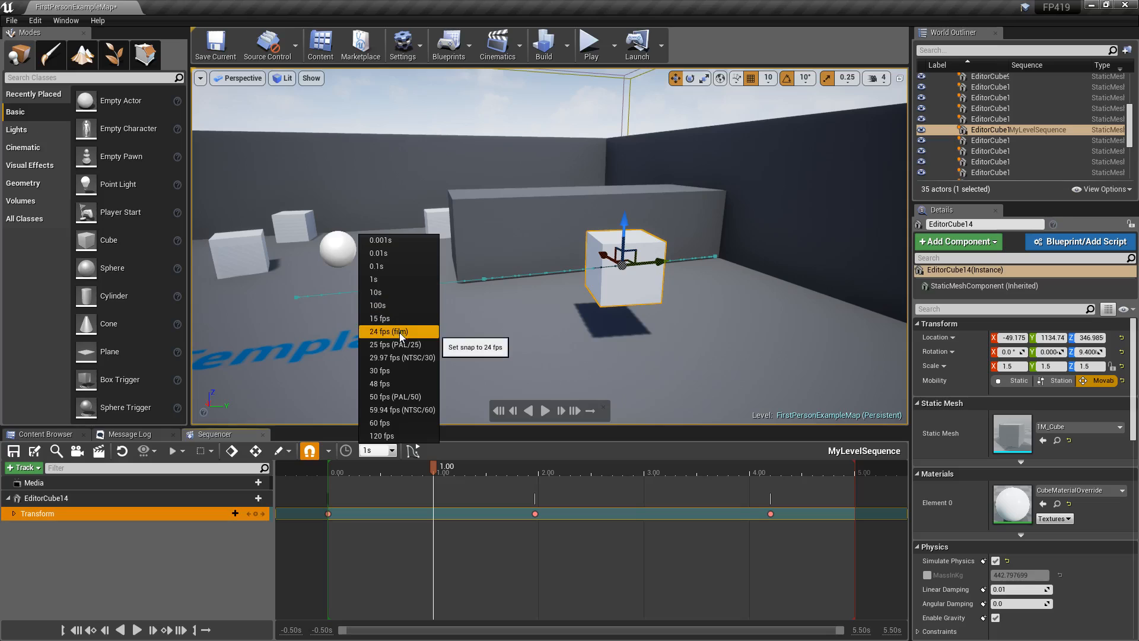
mouse_move(399, 358)
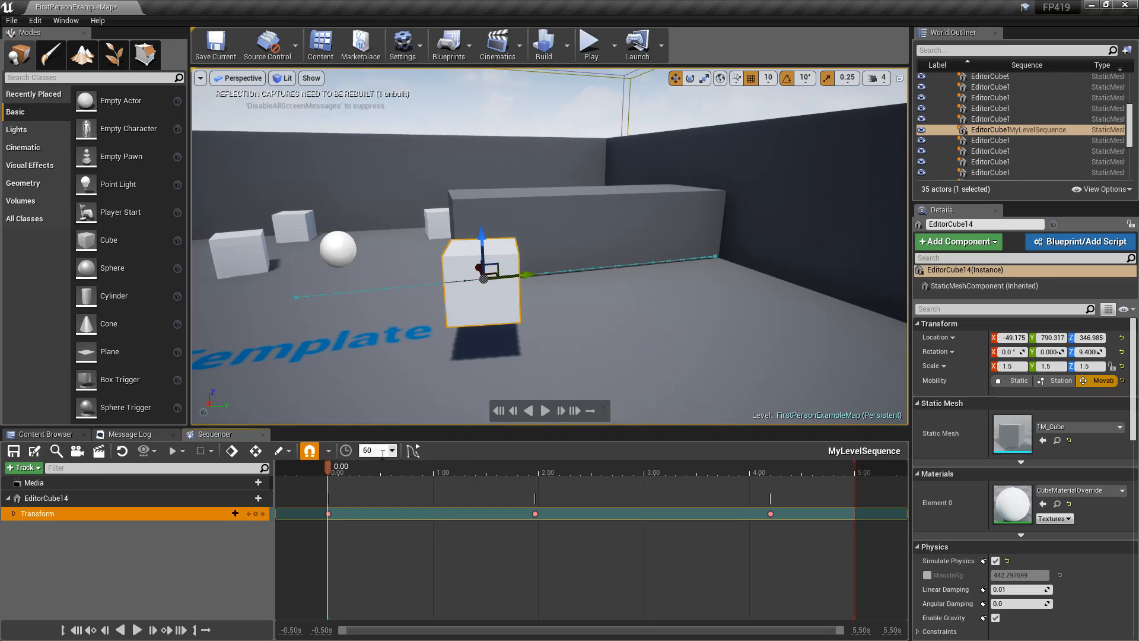
mouse_move(374, 450)
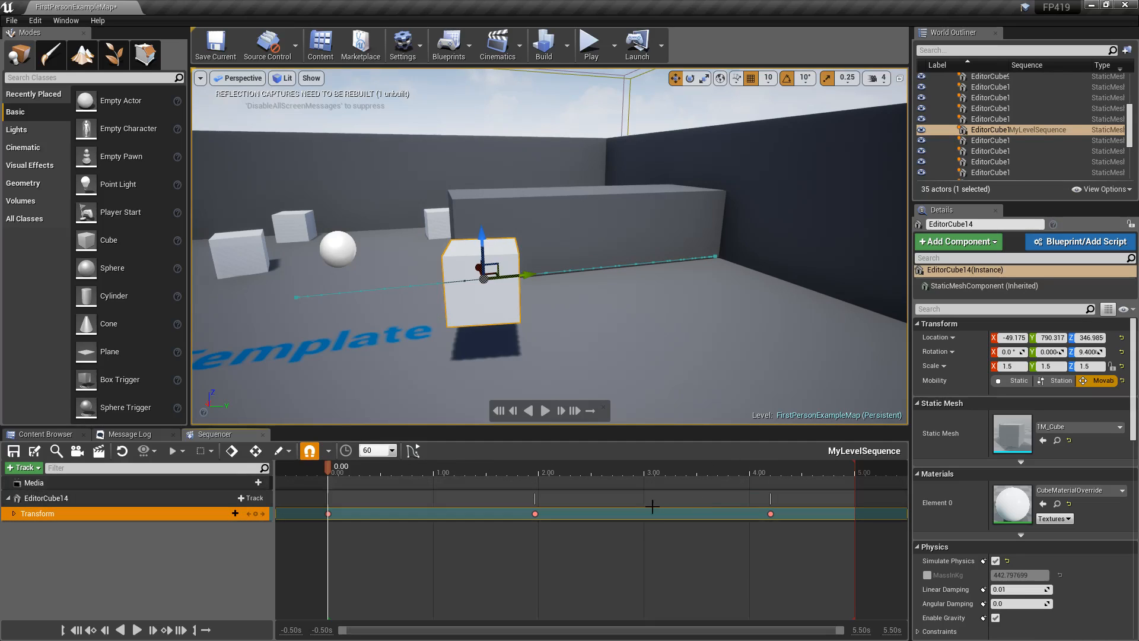
click(392, 451)
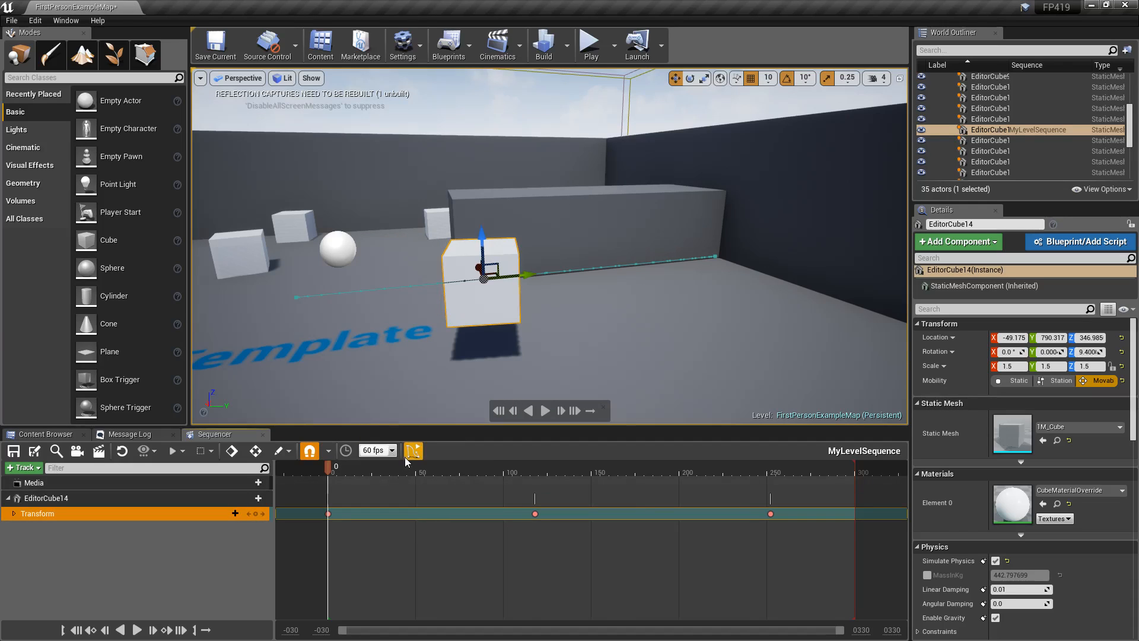
click(413, 451)
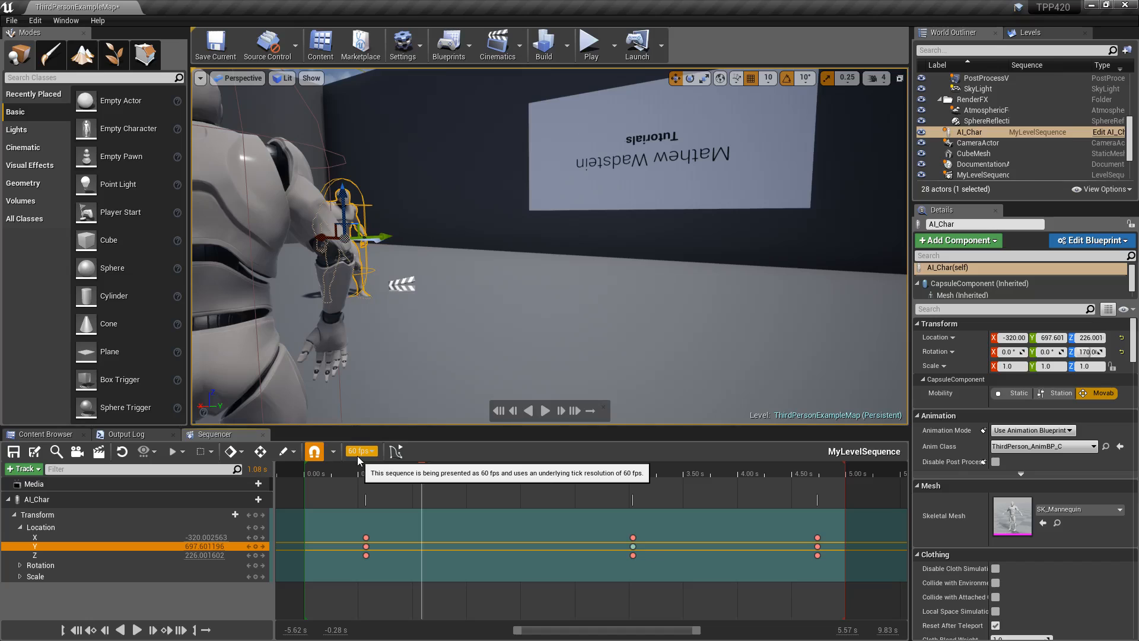
Set the sequence display rate to 30 fps, then browse Incompatible Rates and Clock Source.
click(361, 451)
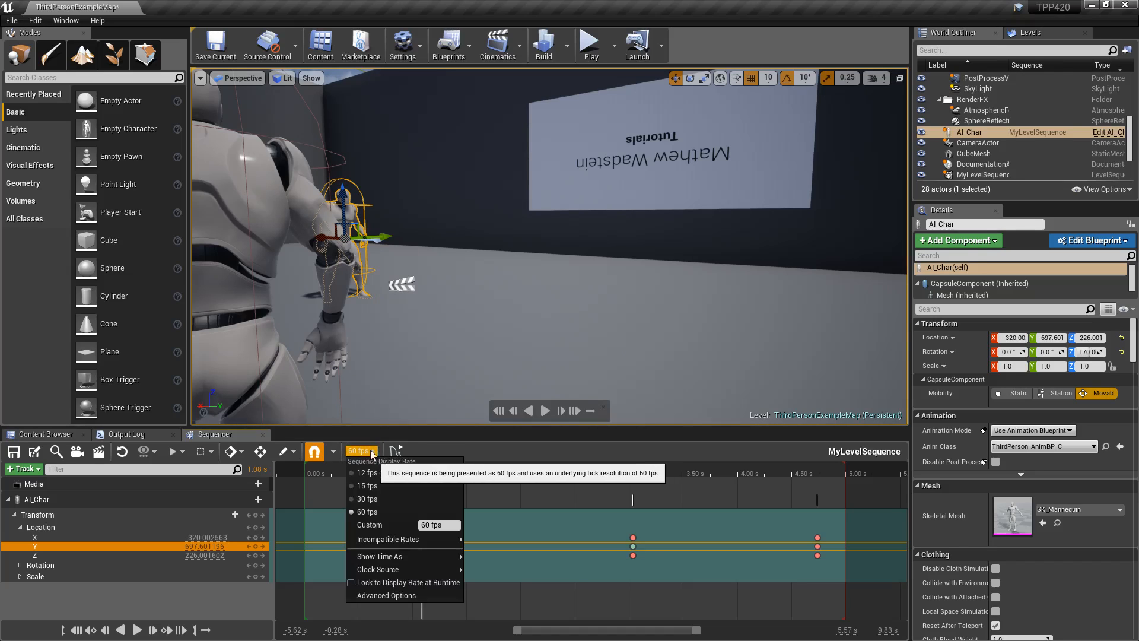
click(366, 473)
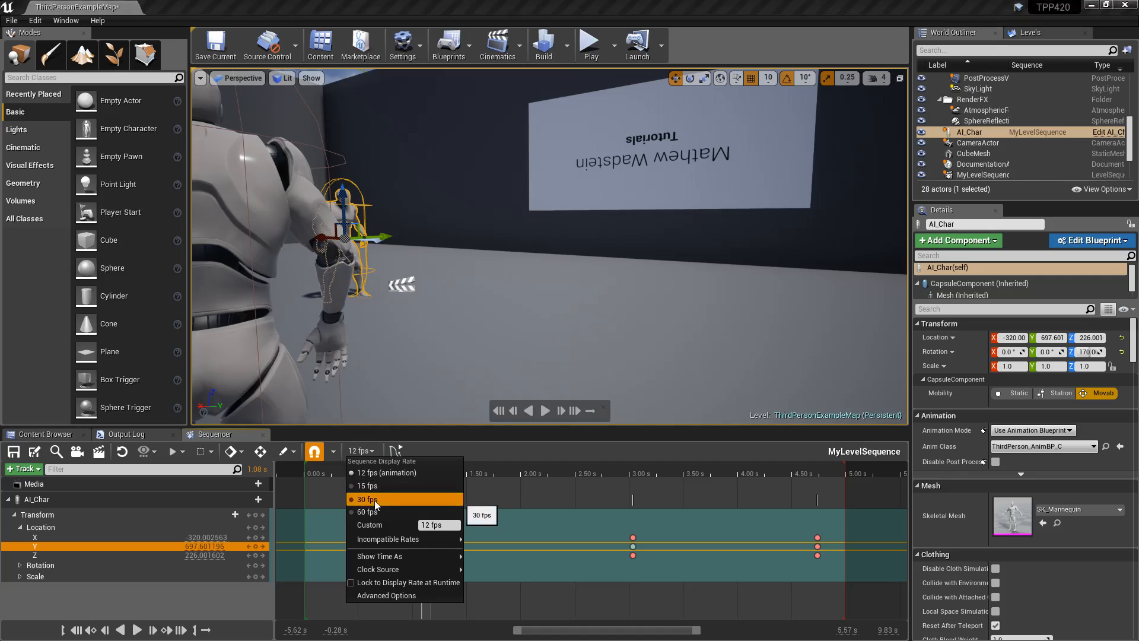
click(366, 499)
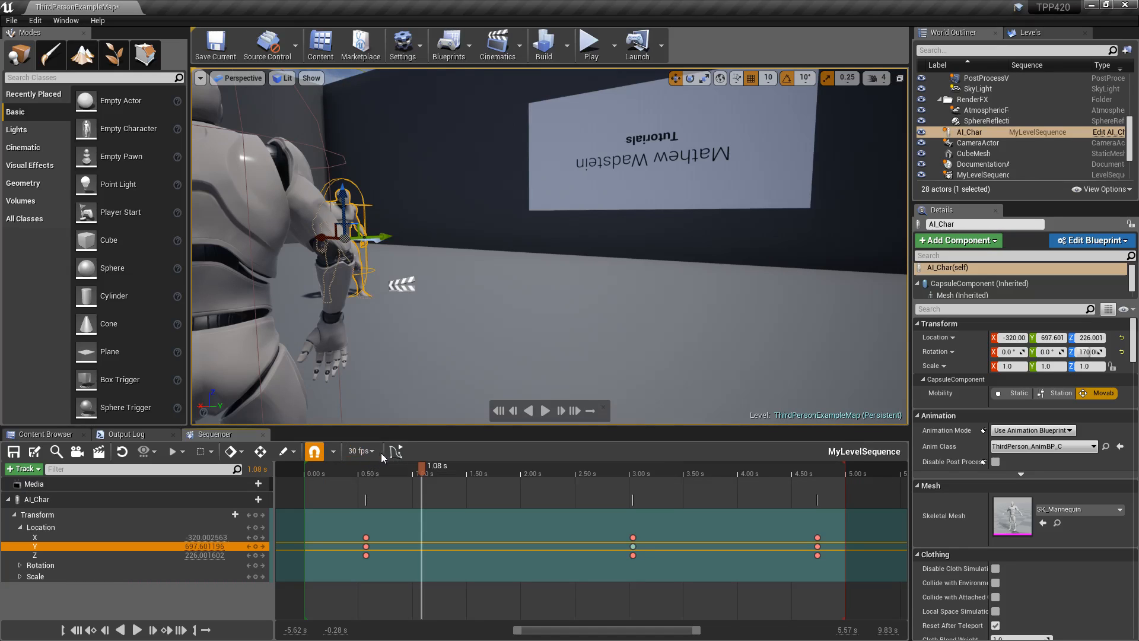
click(359, 451)
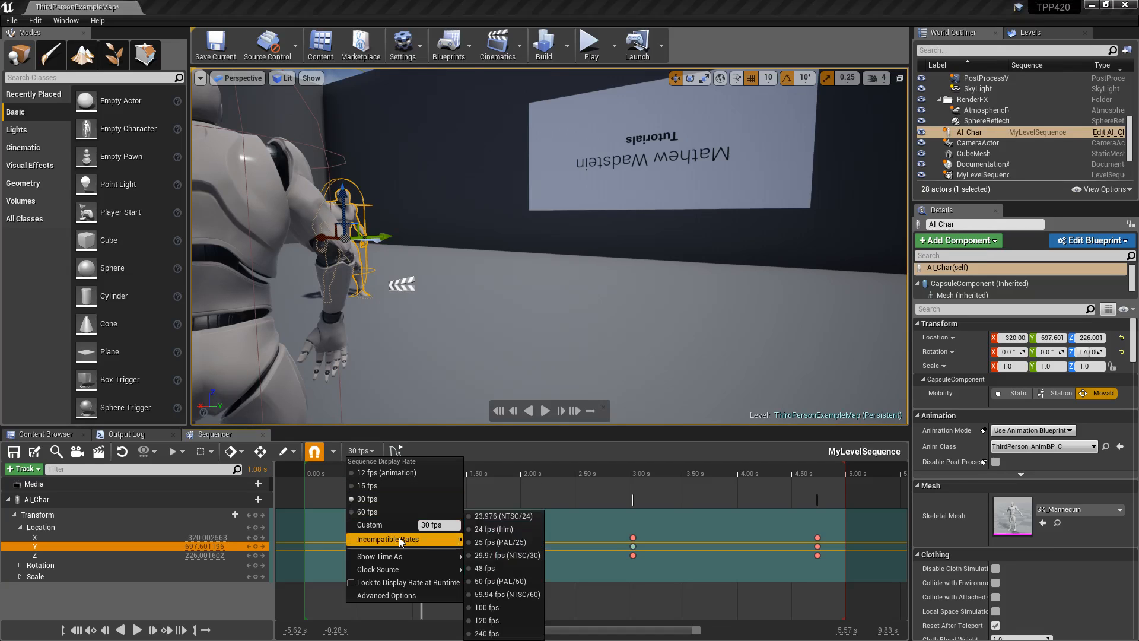
mouse_move(385, 594)
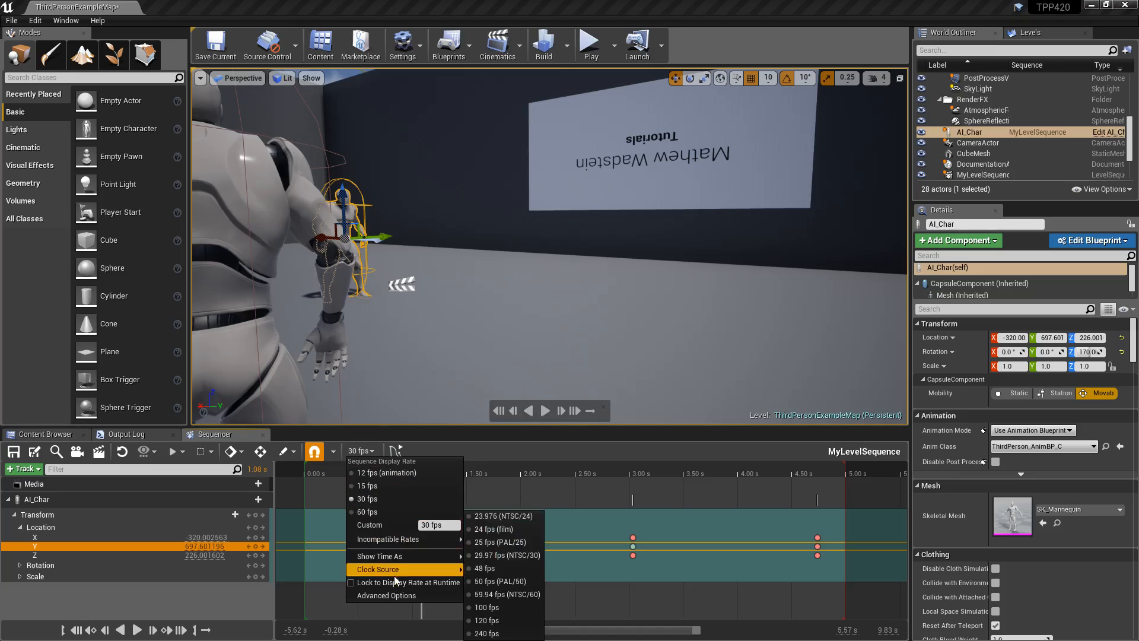
click(386, 594)
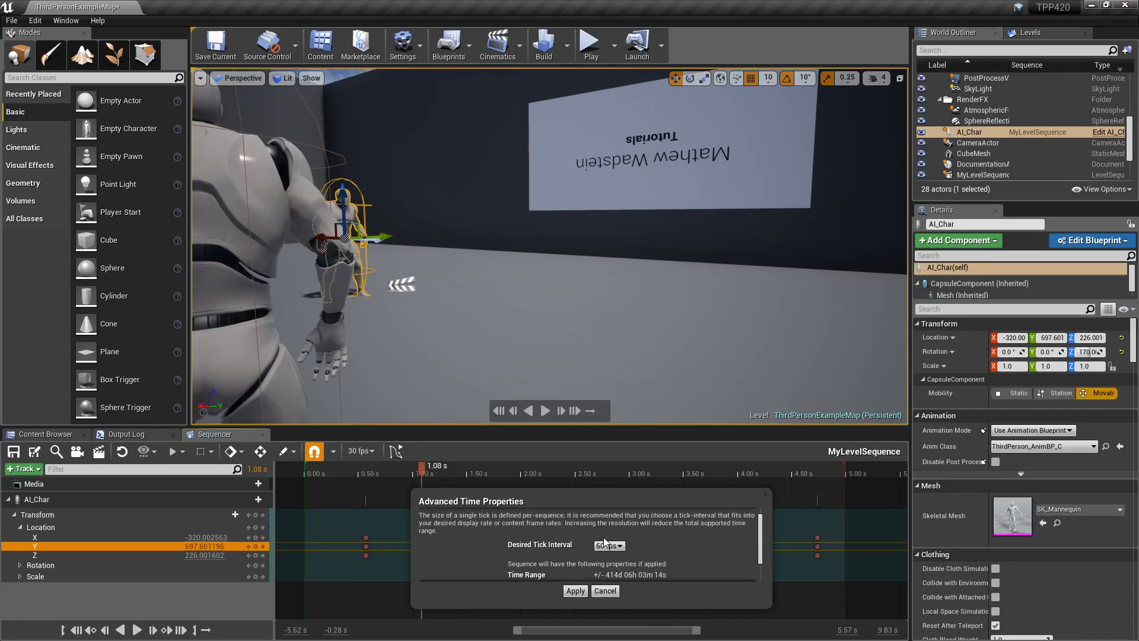
Set the Desired Tick Interval to 120000 fps in Advanced Time Properties.
click(609, 544)
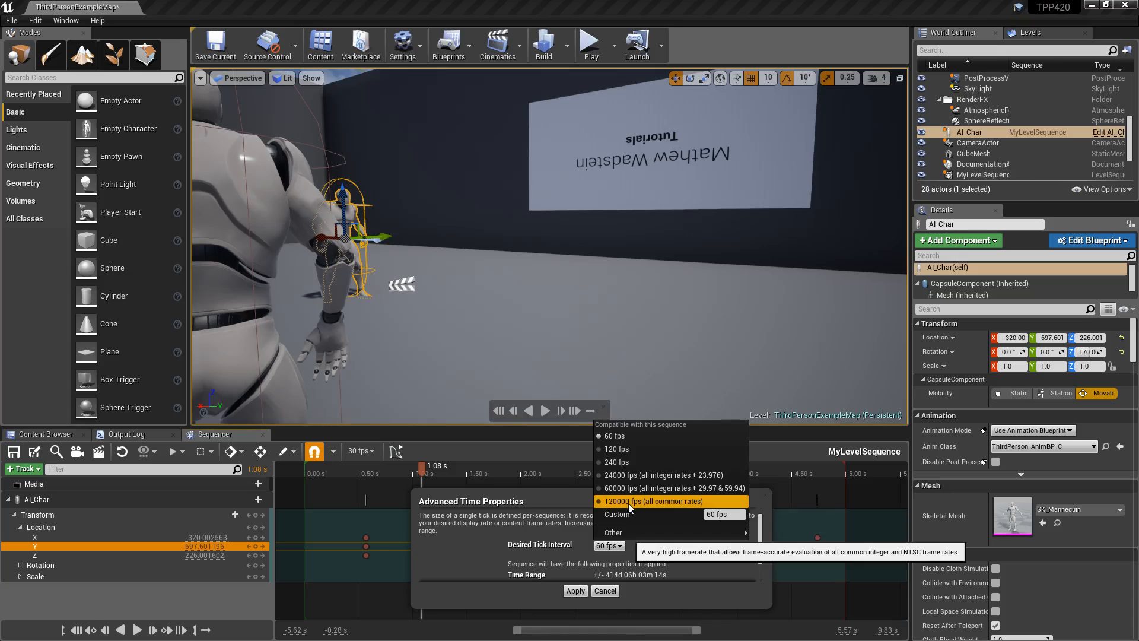
click(652, 501)
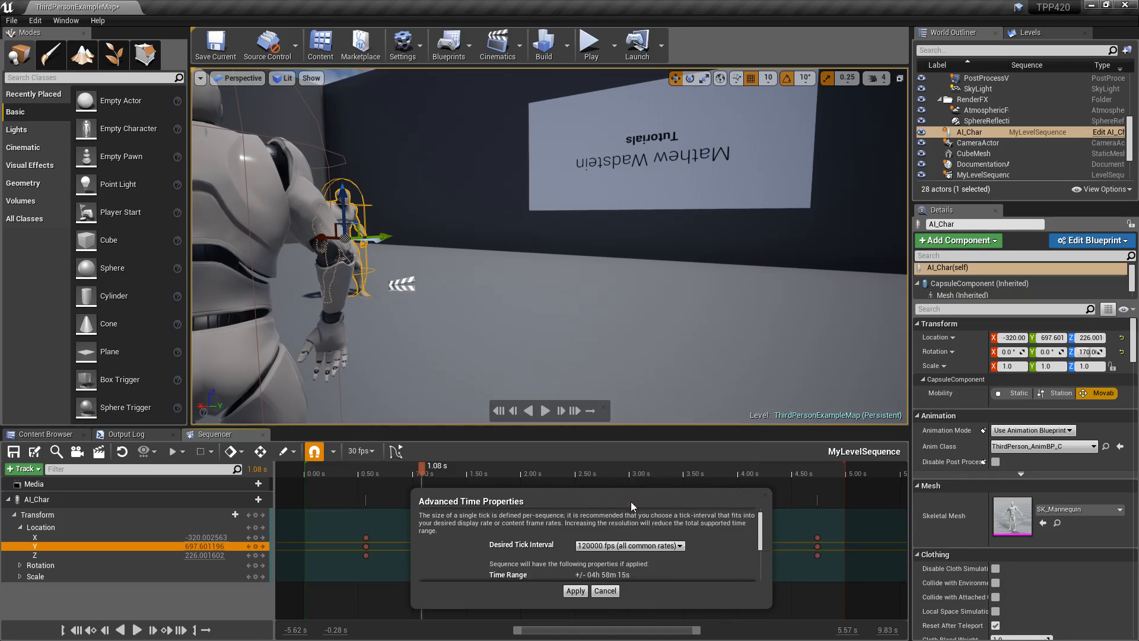
click(628, 545)
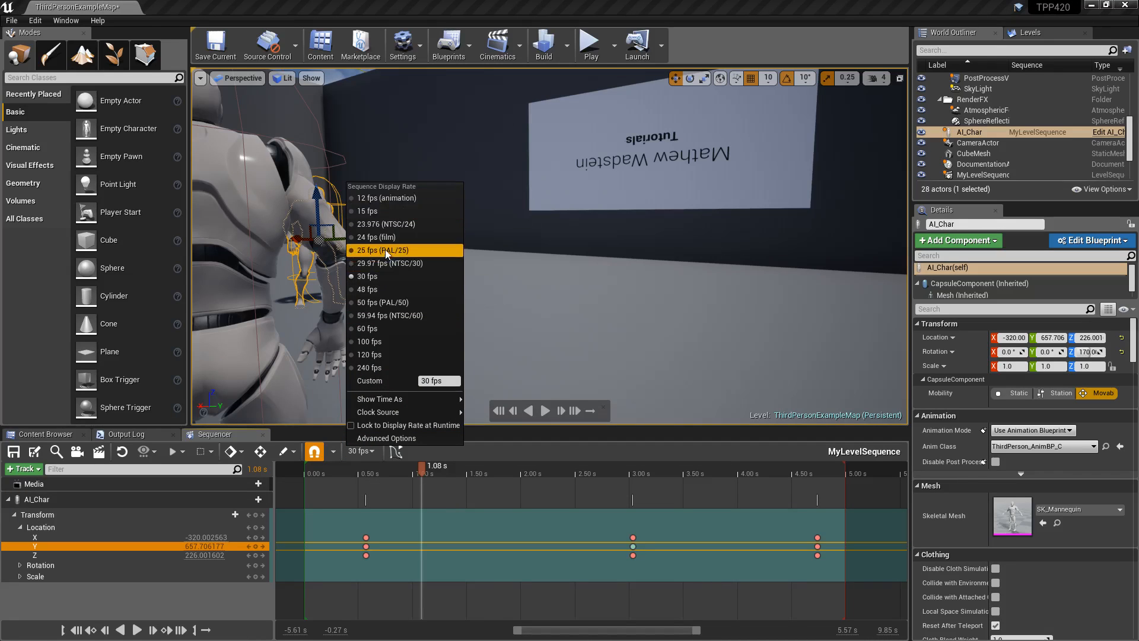
mouse_move(383, 303)
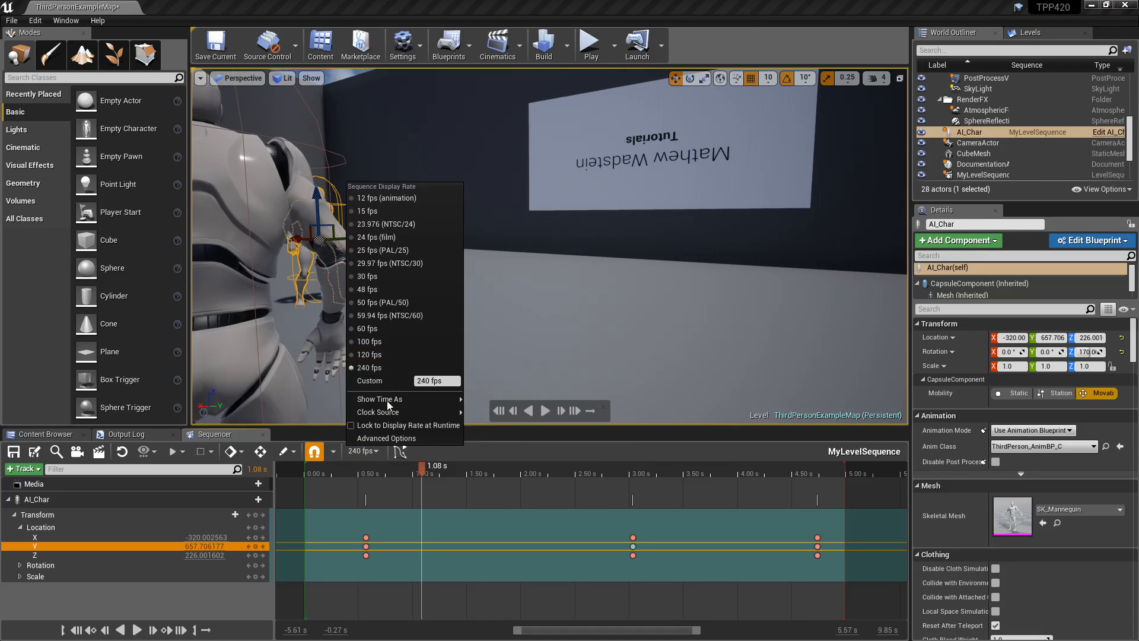
Reopen Advanced Time Properties, browse other tick interval rates, and dismiss the dialog.
click(386, 438)
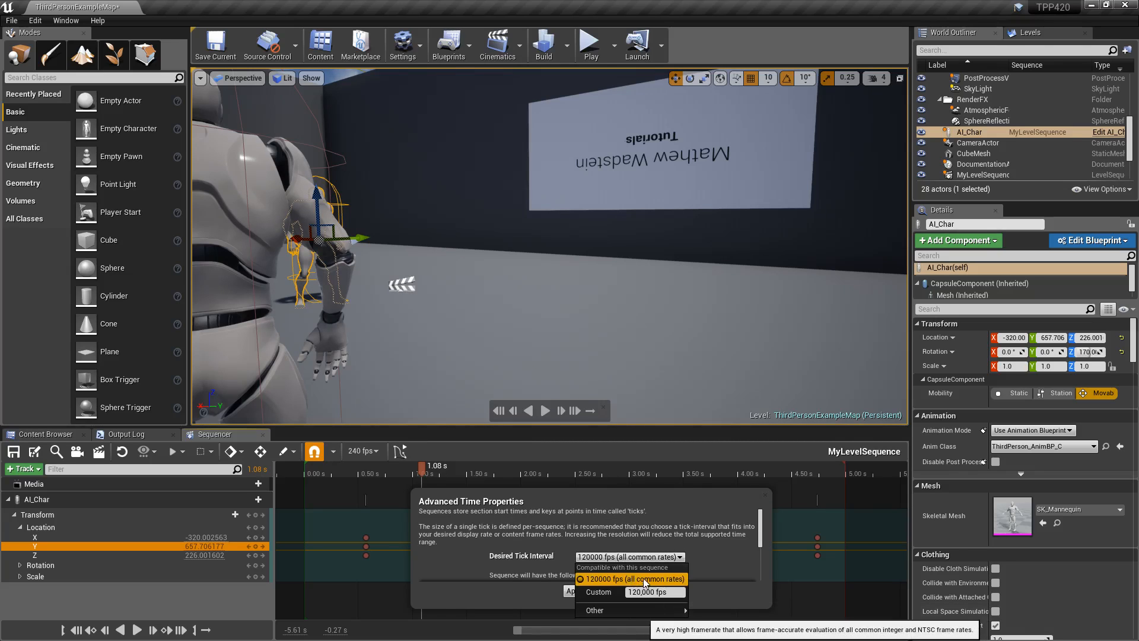
click(593, 610)
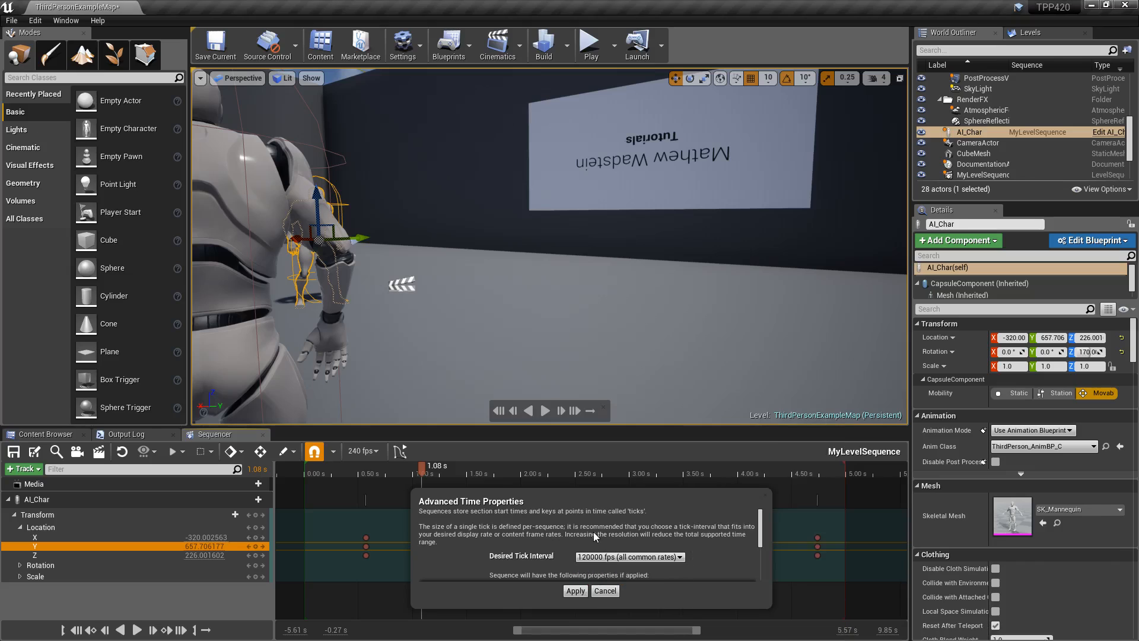
click(629, 557)
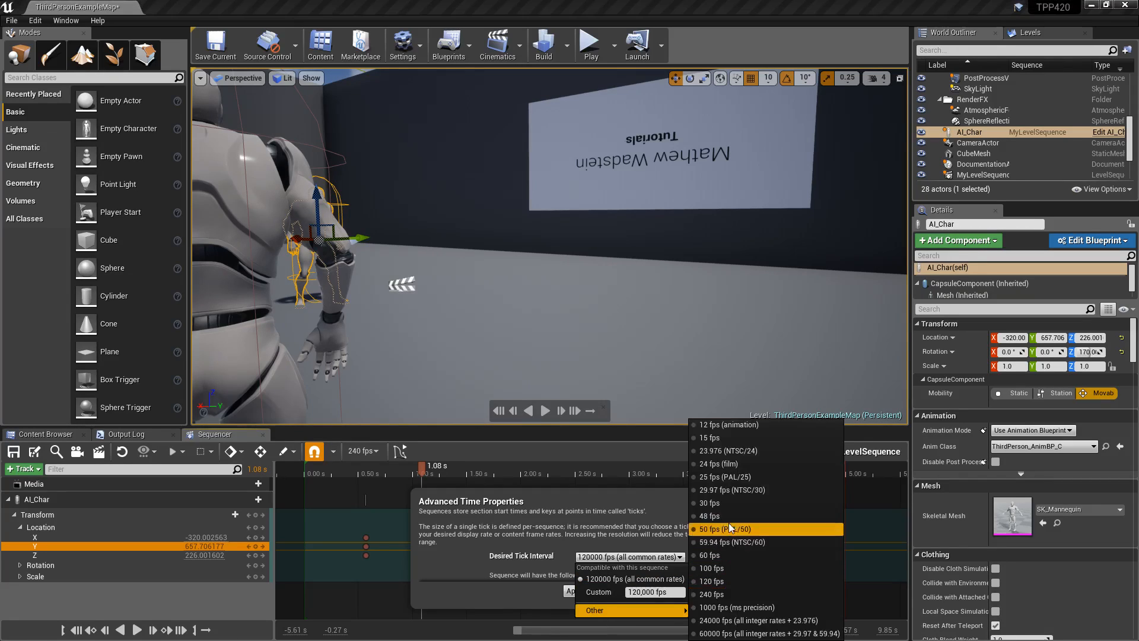
click(710, 556)
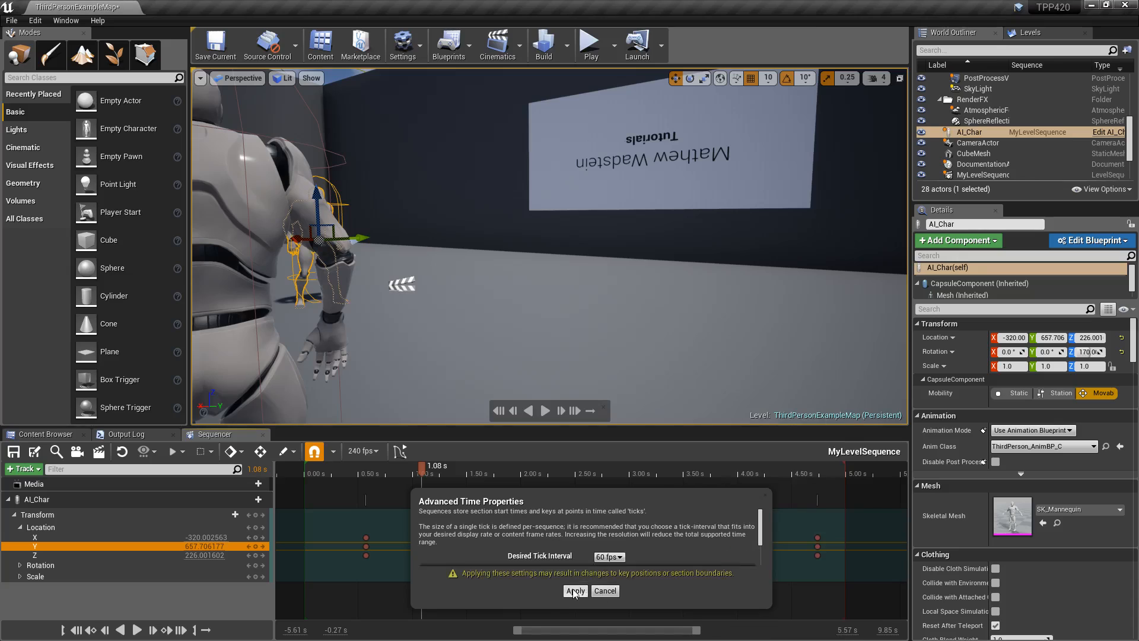
mouse_move(602, 582)
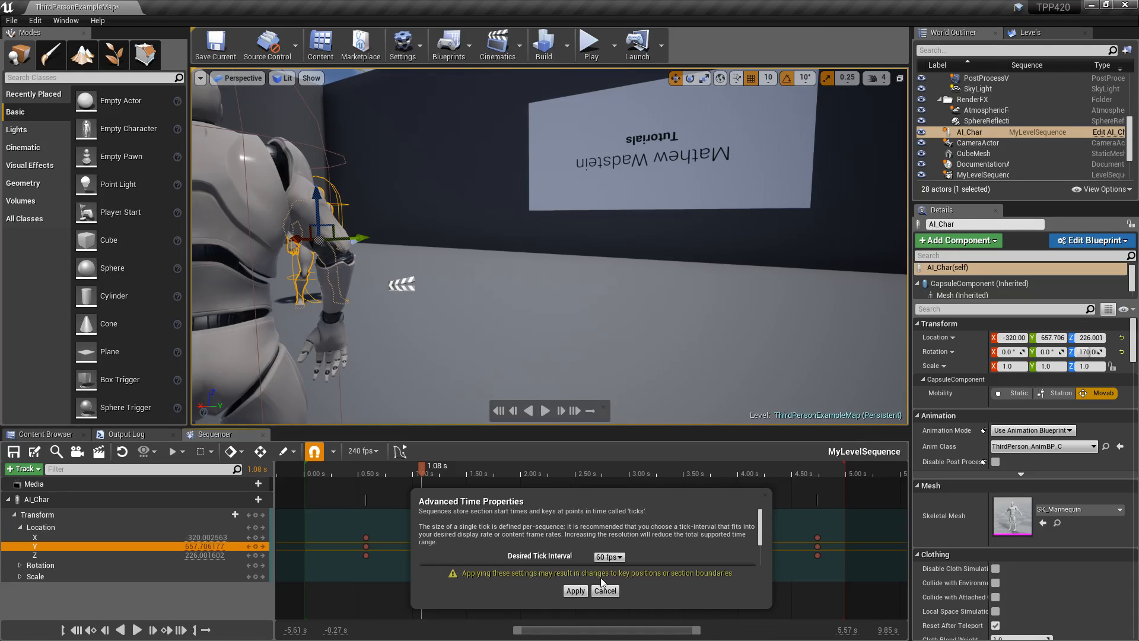
click(574, 591)
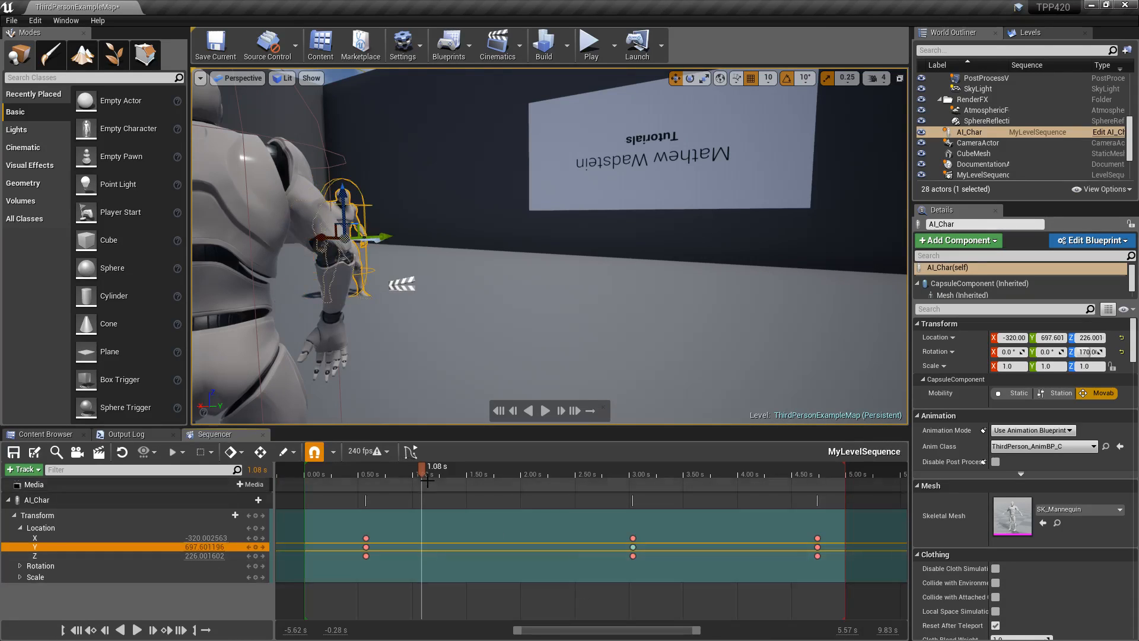
Set the display rate to 60 fps and show timeline time as frame numbers.
click(383, 451)
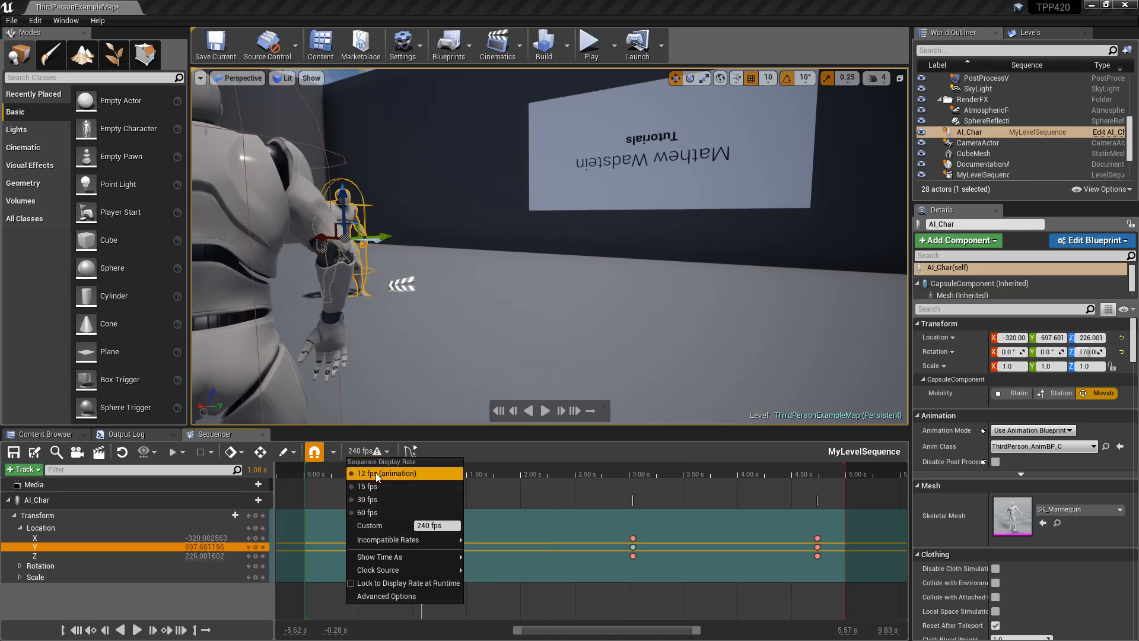
click(366, 513)
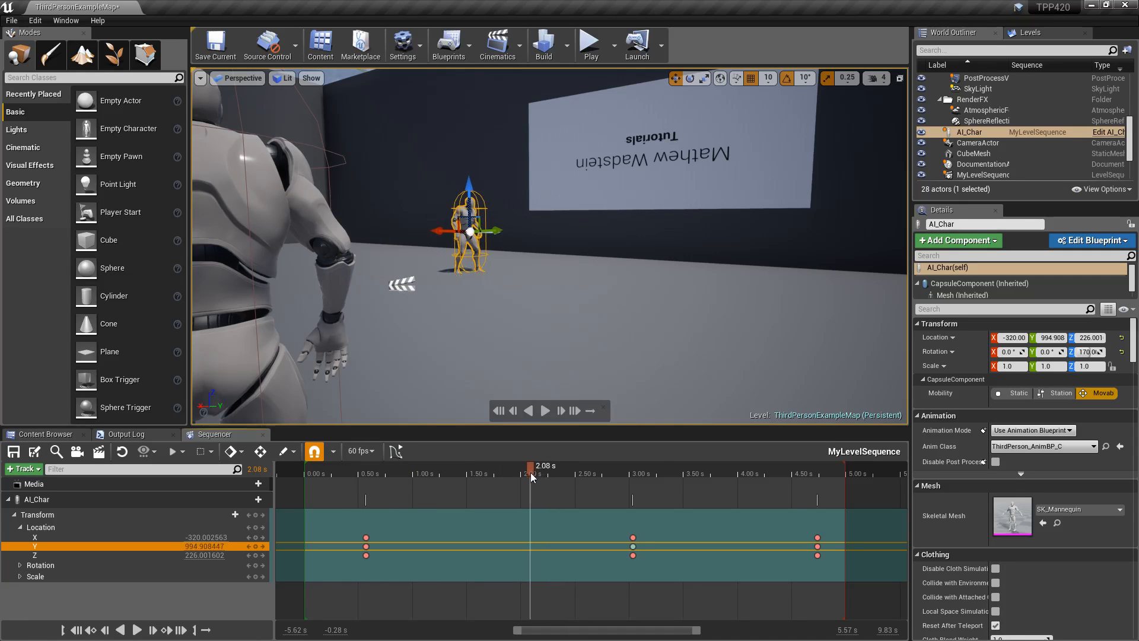
click(361, 451)
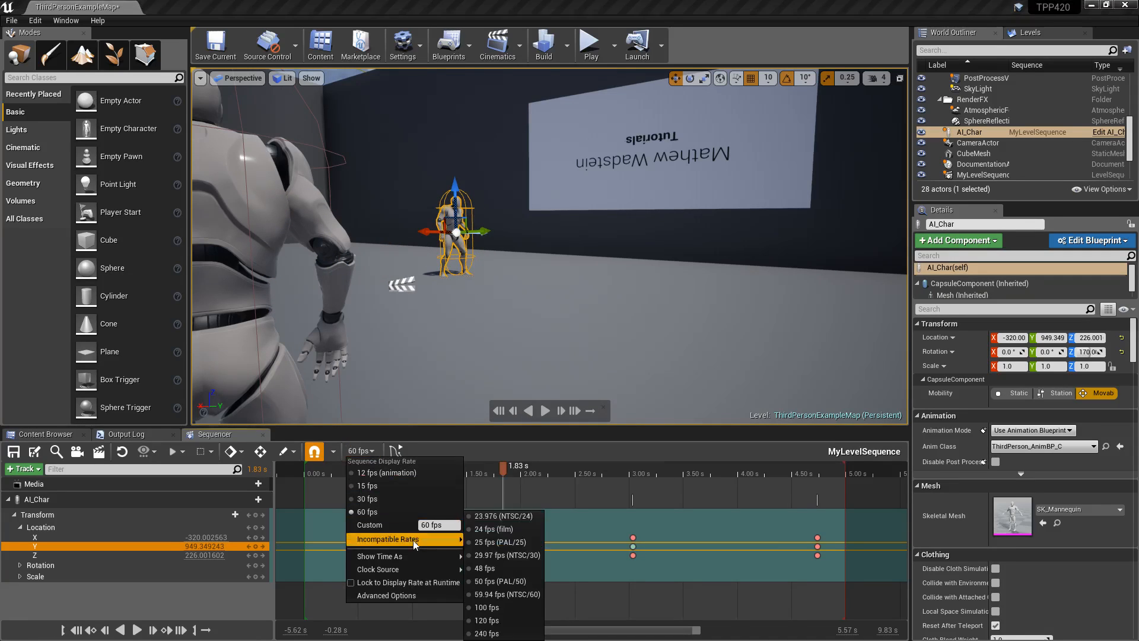
mouse_move(380, 556)
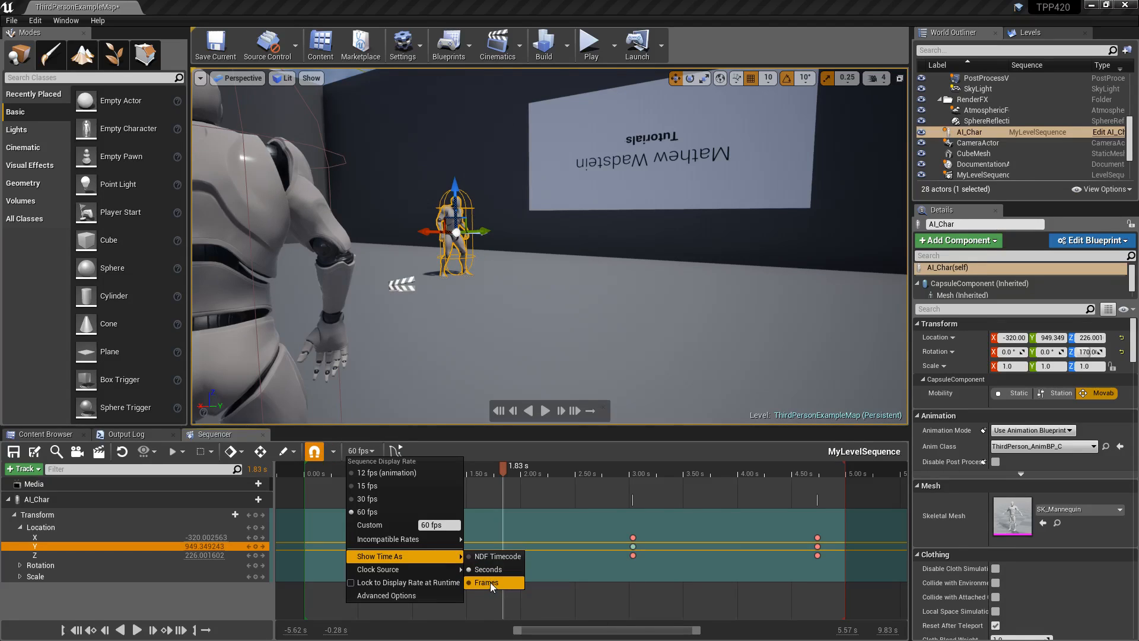
click(488, 569)
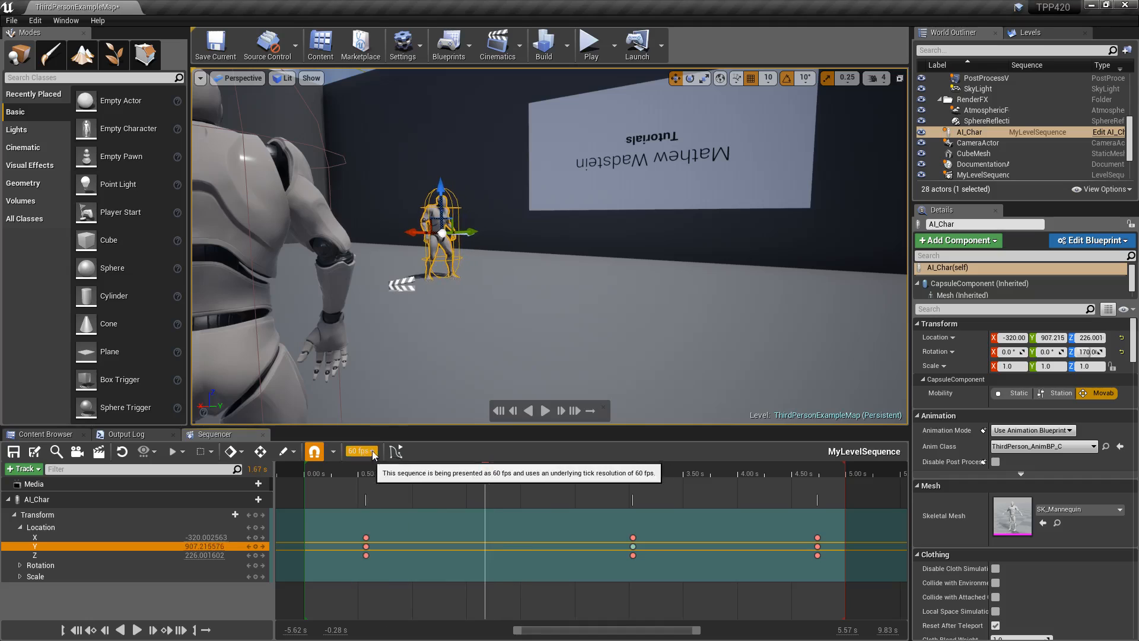
Review the display rate options unchanged and scrub the playhead to frame 0089.
click(362, 451)
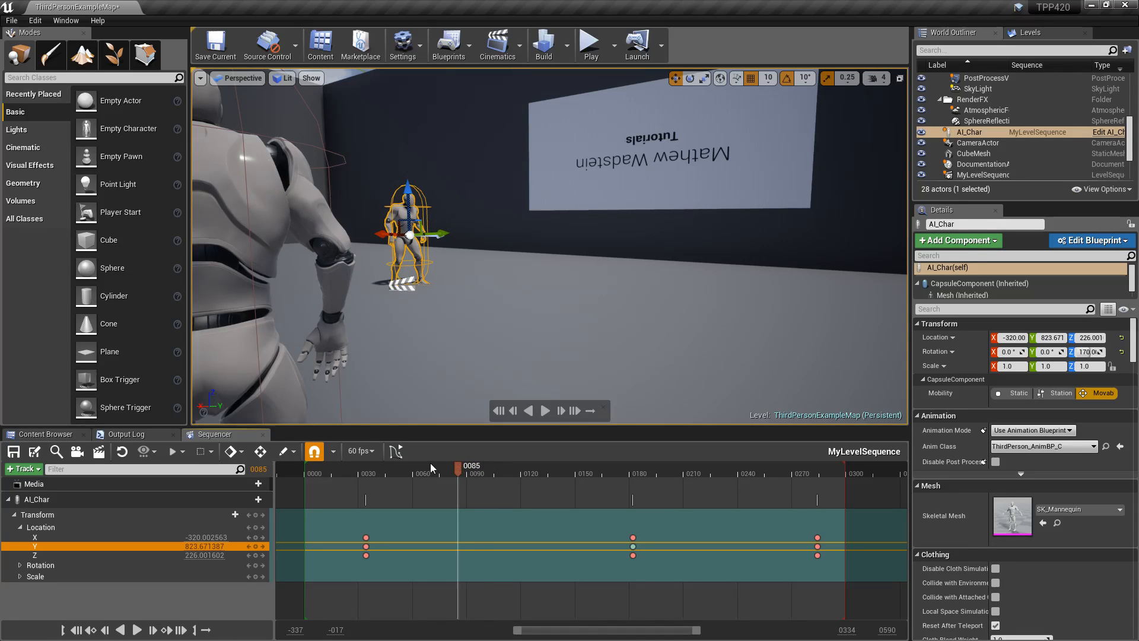
click(361, 451)
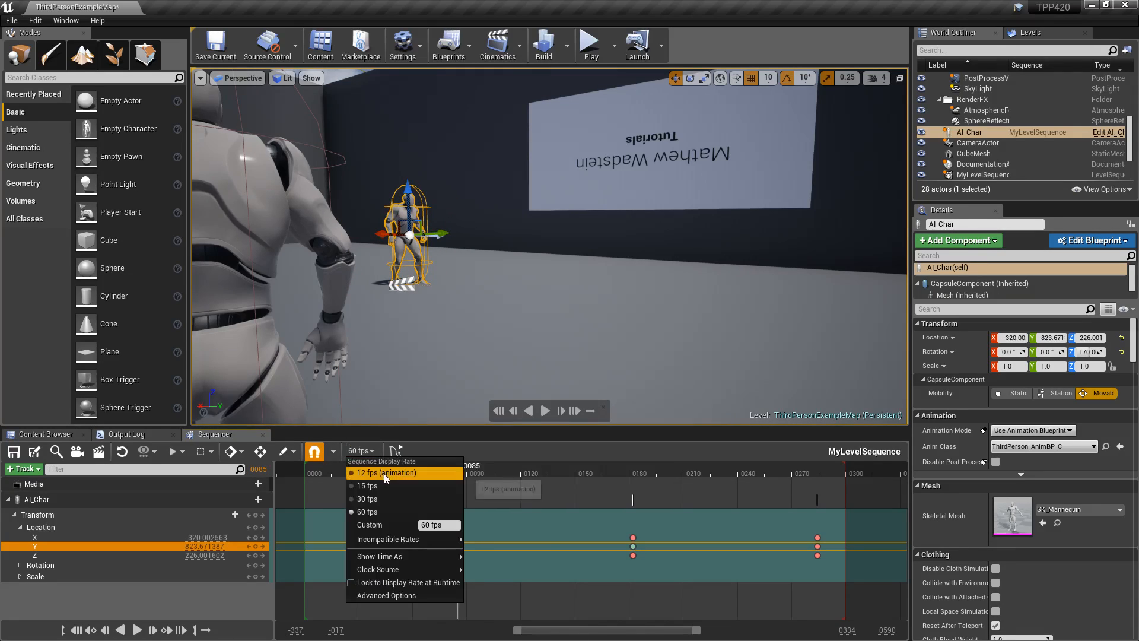
click(384, 473)
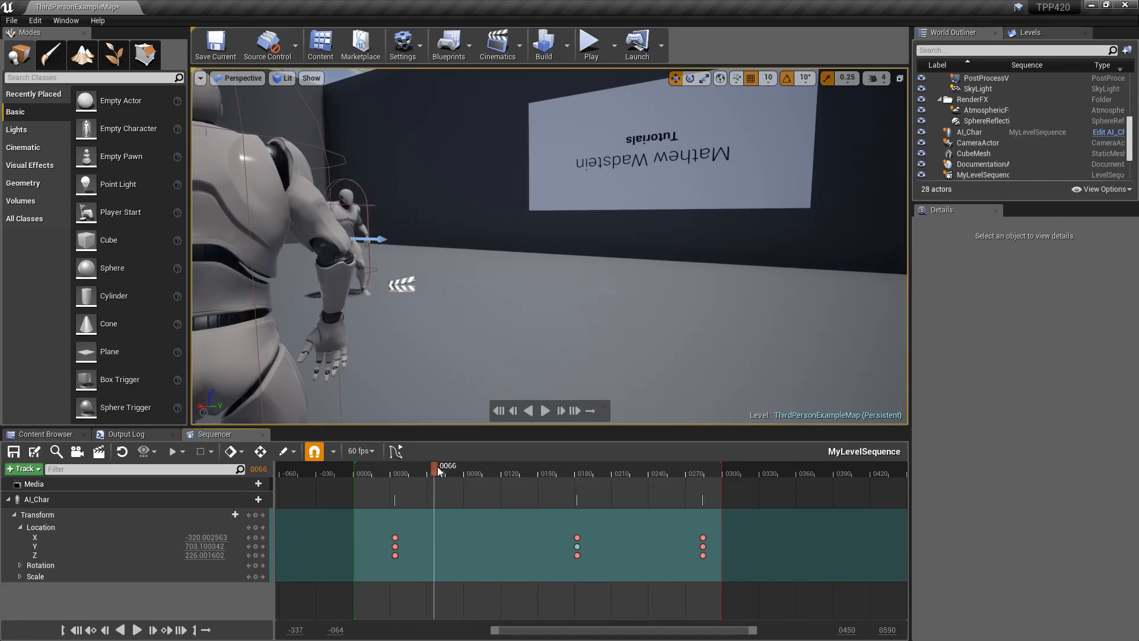
drag(437, 465, 465, 466)
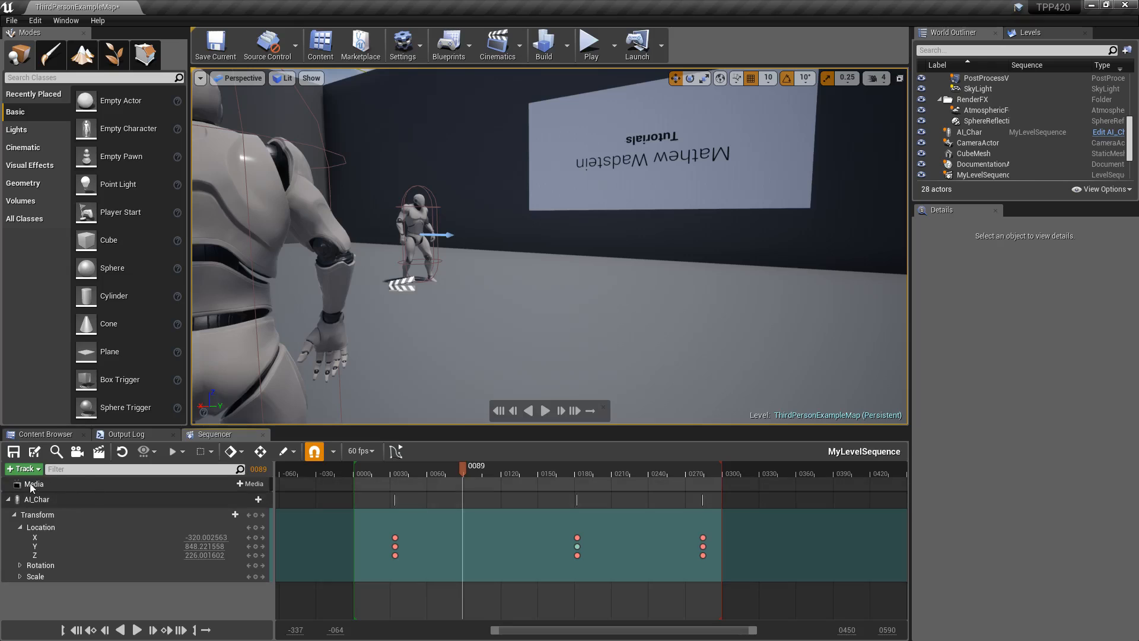
Select the Media track and scrub the timeline back and forth to frame 77, checking frame ticks.
click(33, 484)
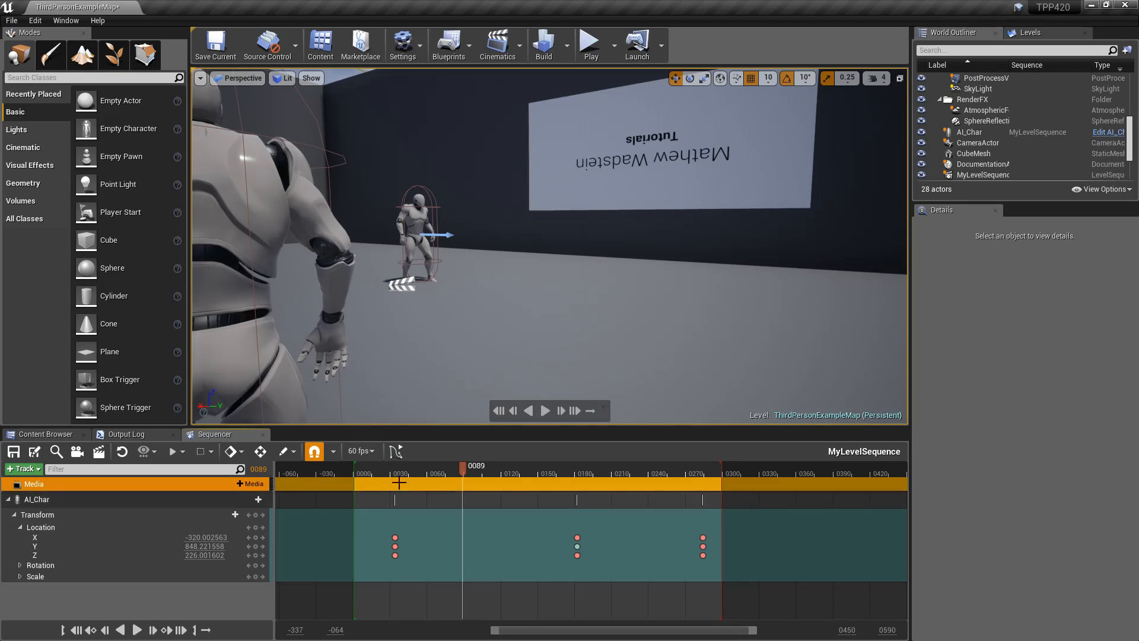
drag(461, 466, 407, 465)
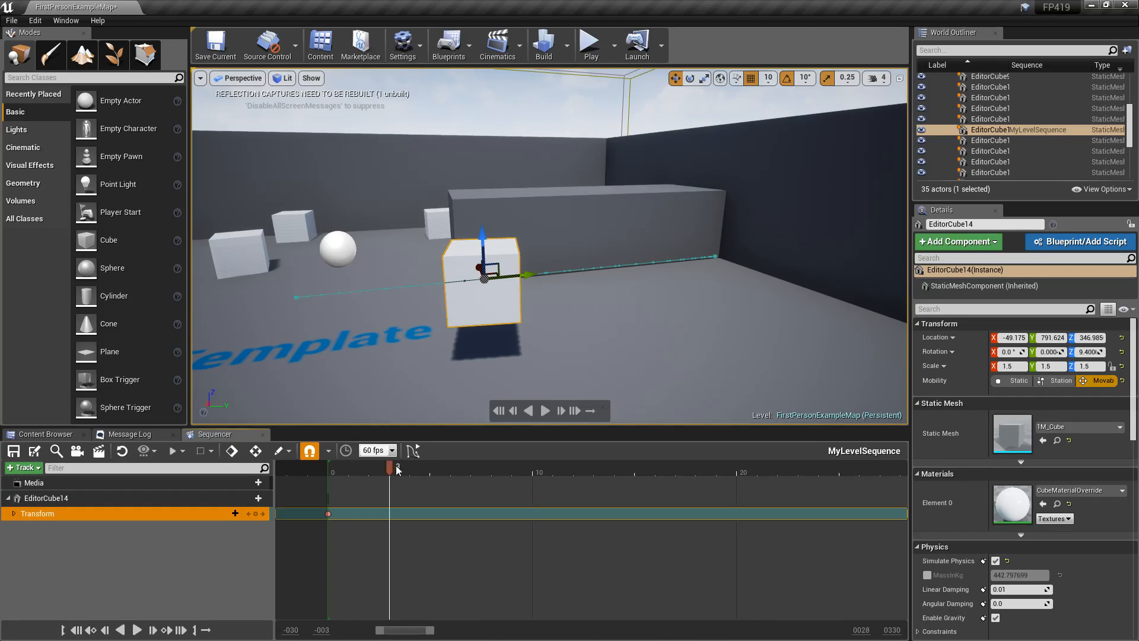
drag(389, 465, 451, 465)
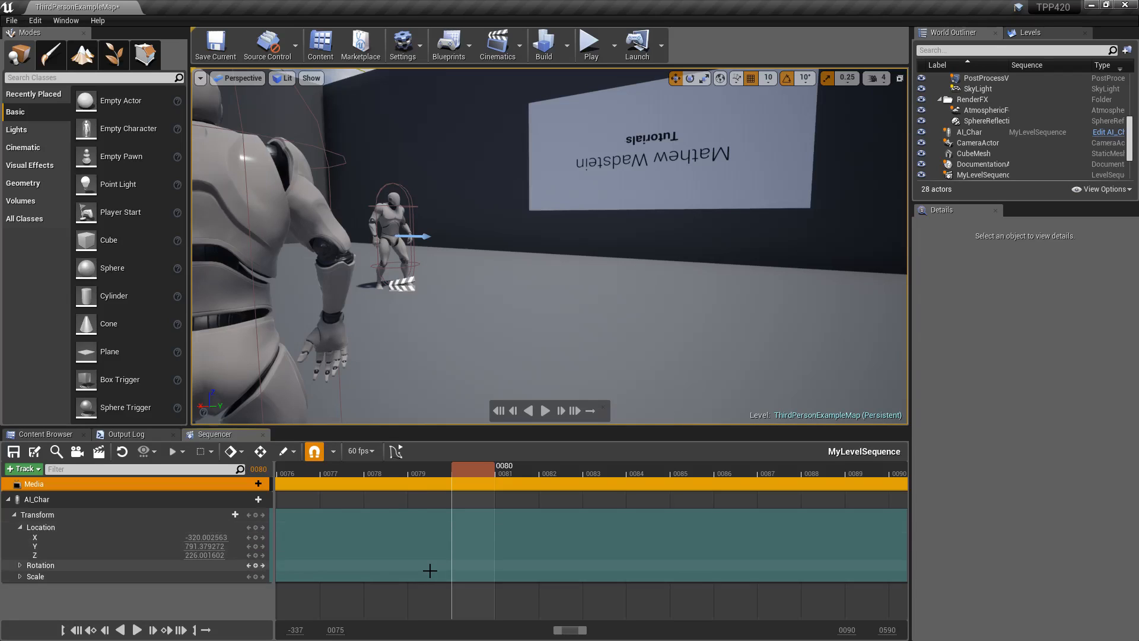
click(471, 472)
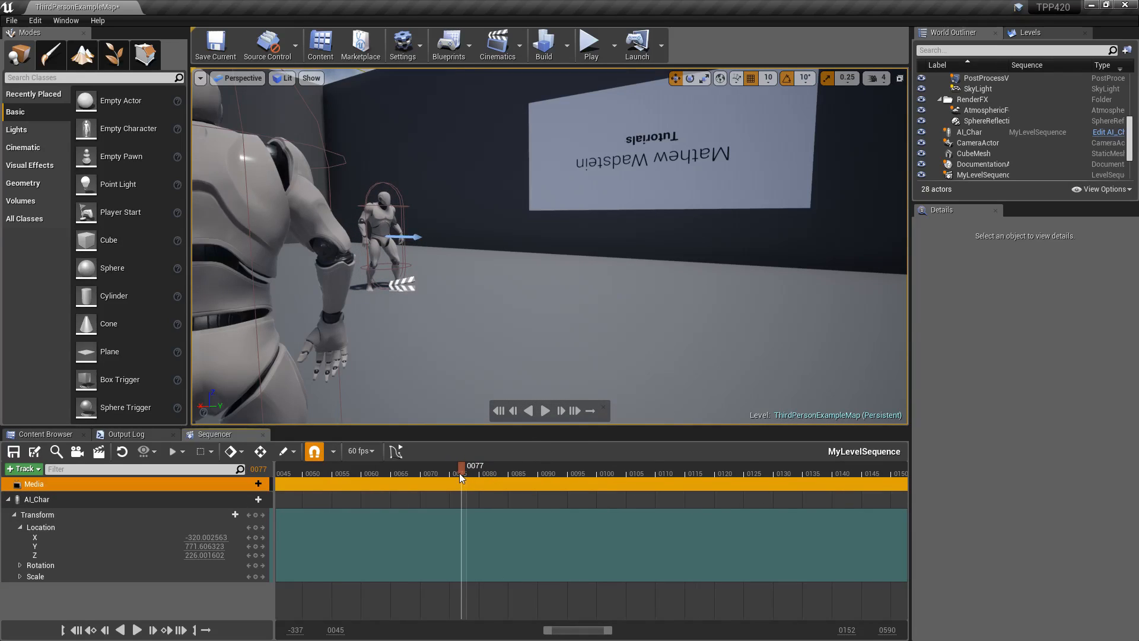
click(362, 451)
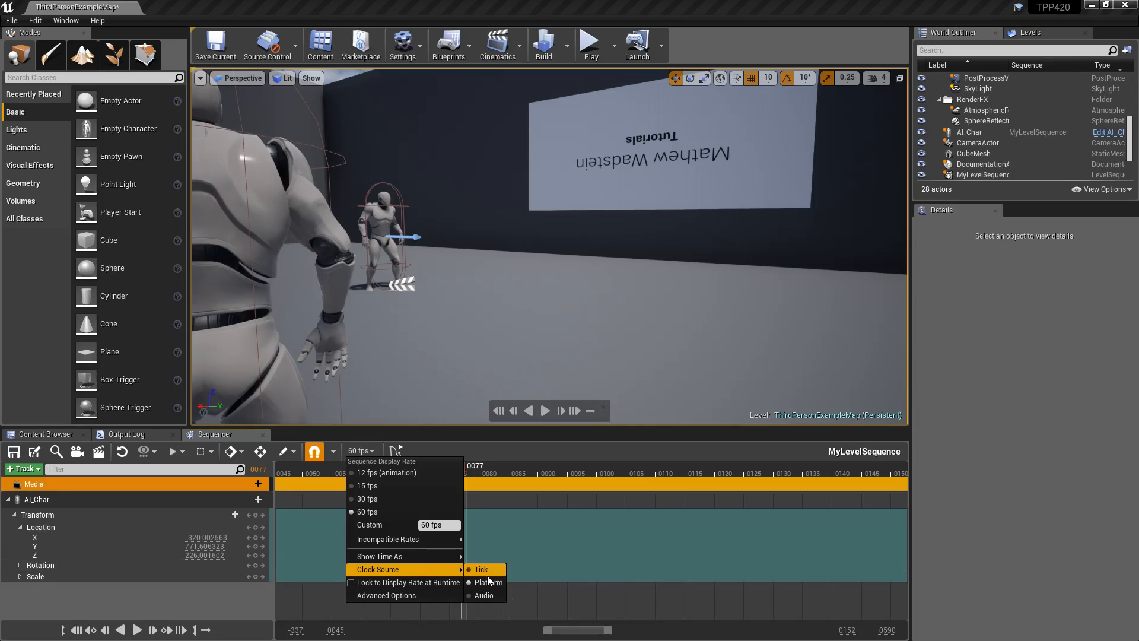
mouse_move(483, 594)
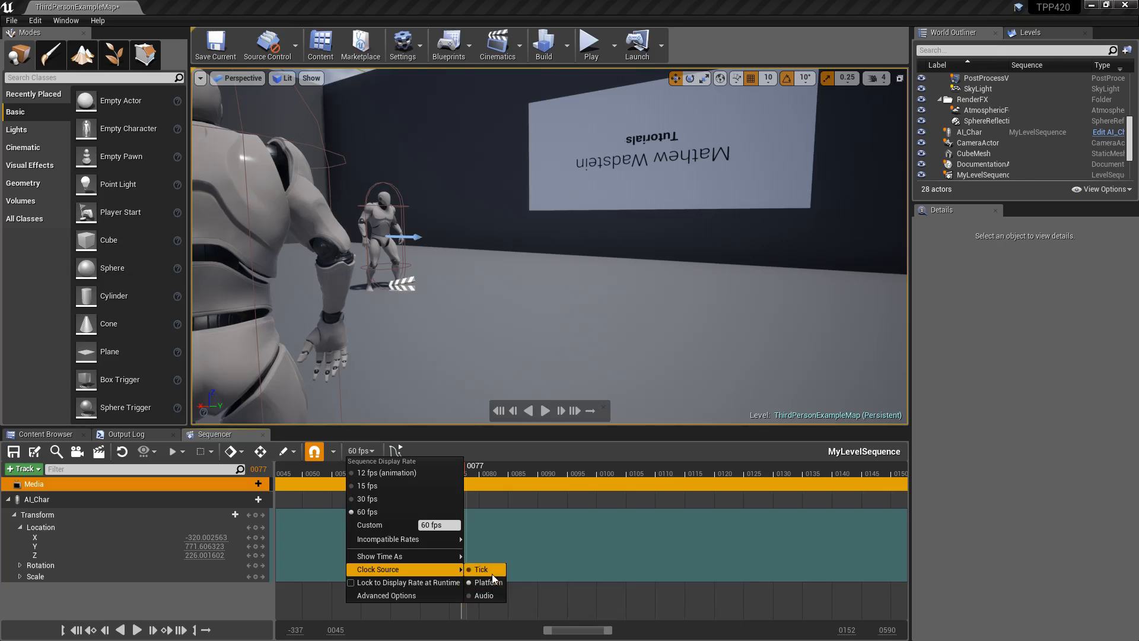
mouse_move(481, 568)
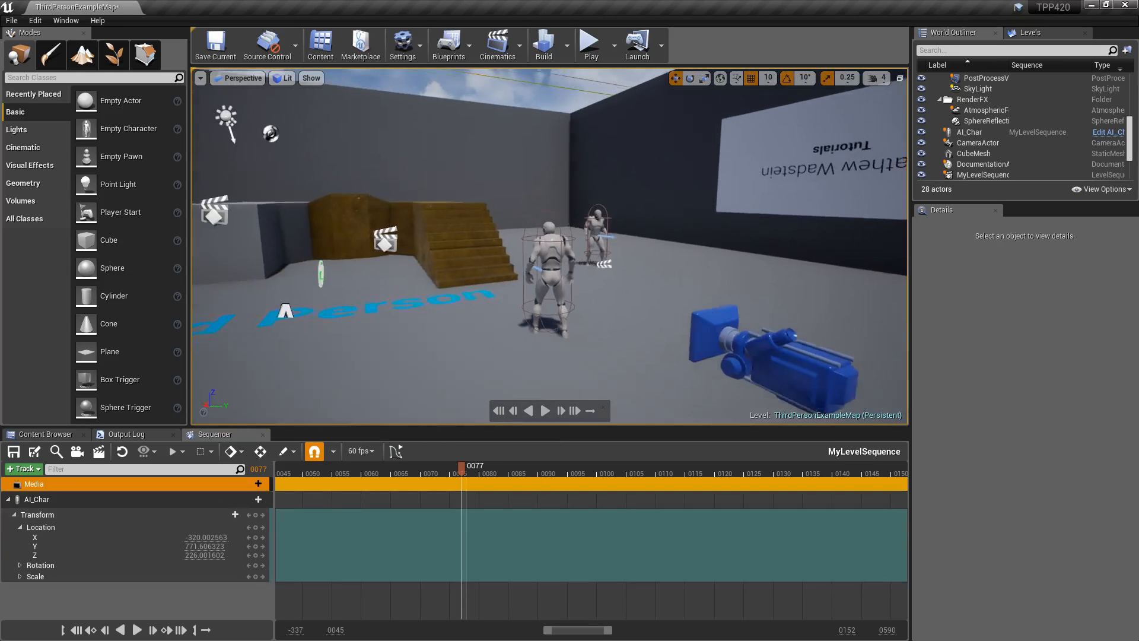
Play the level in editor, give it focus, stop the session, and play again.
click(590, 44)
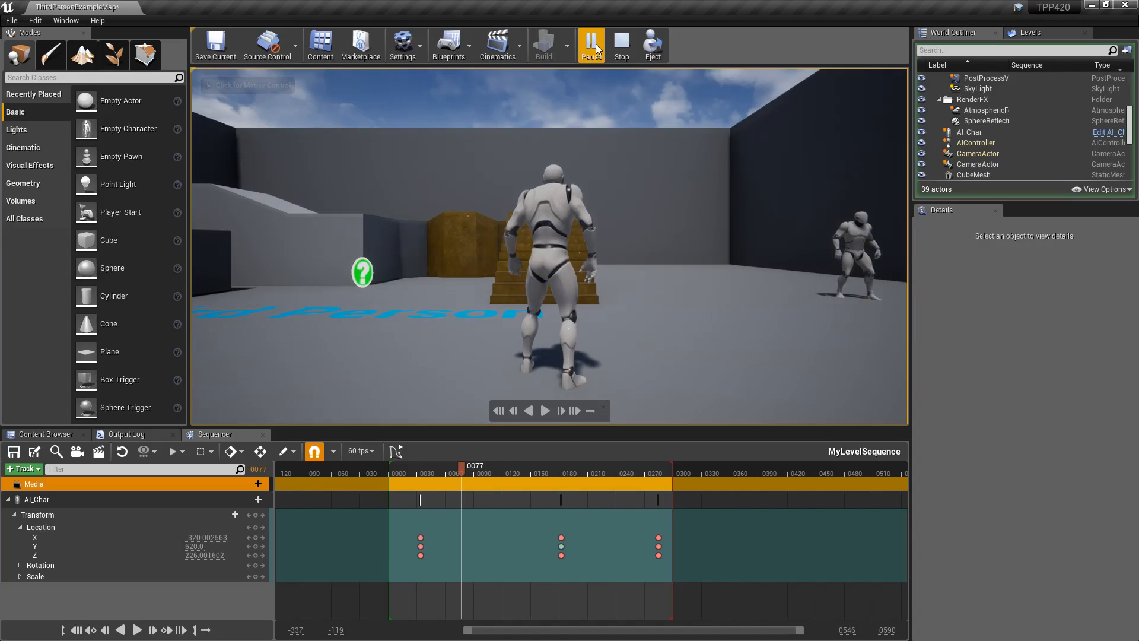
click(591, 44)
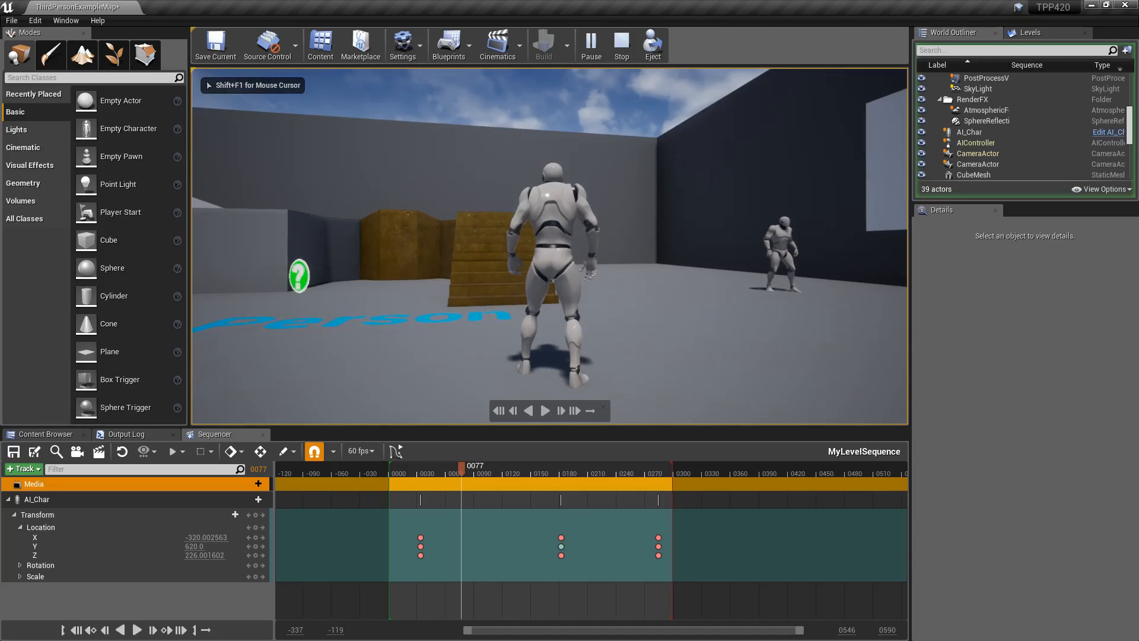
click(620, 44)
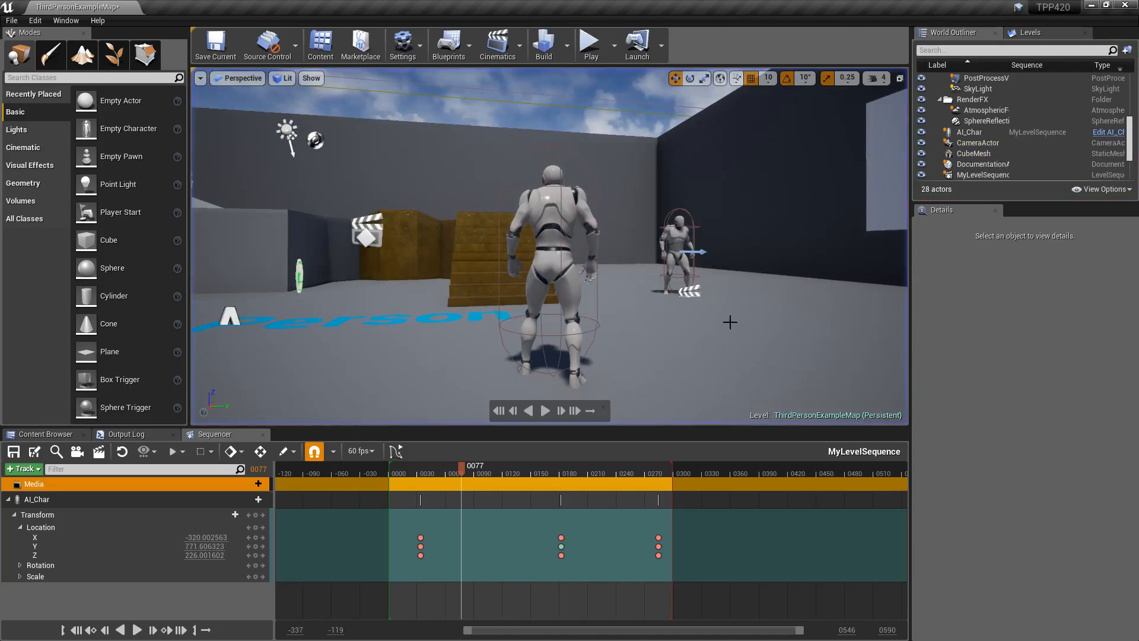
click(359, 451)
text(620)
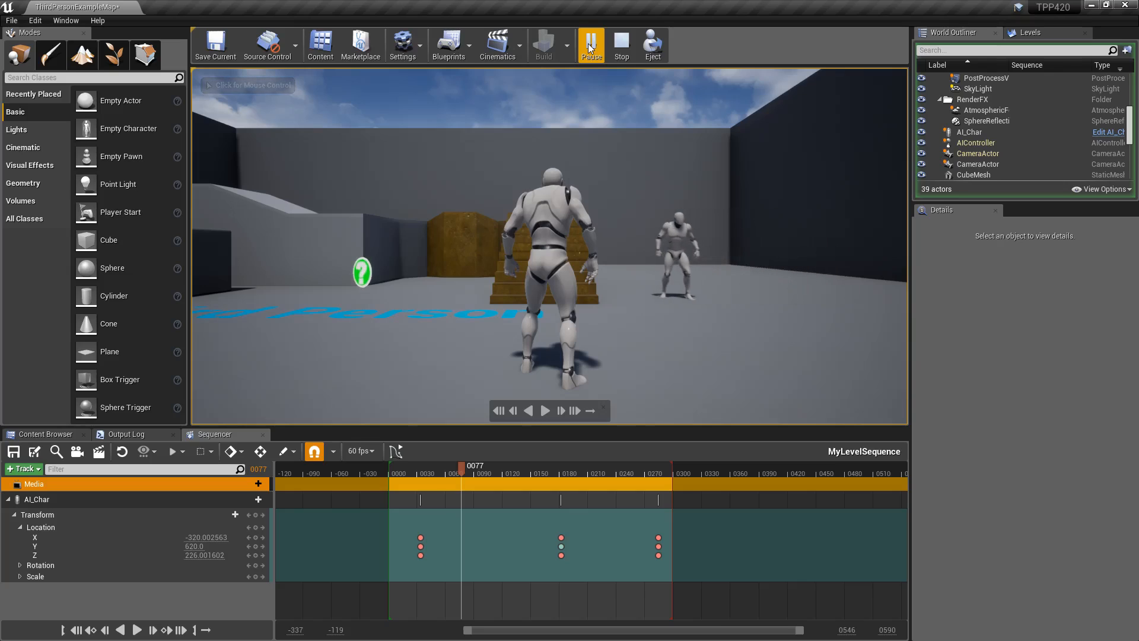
click(620, 45)
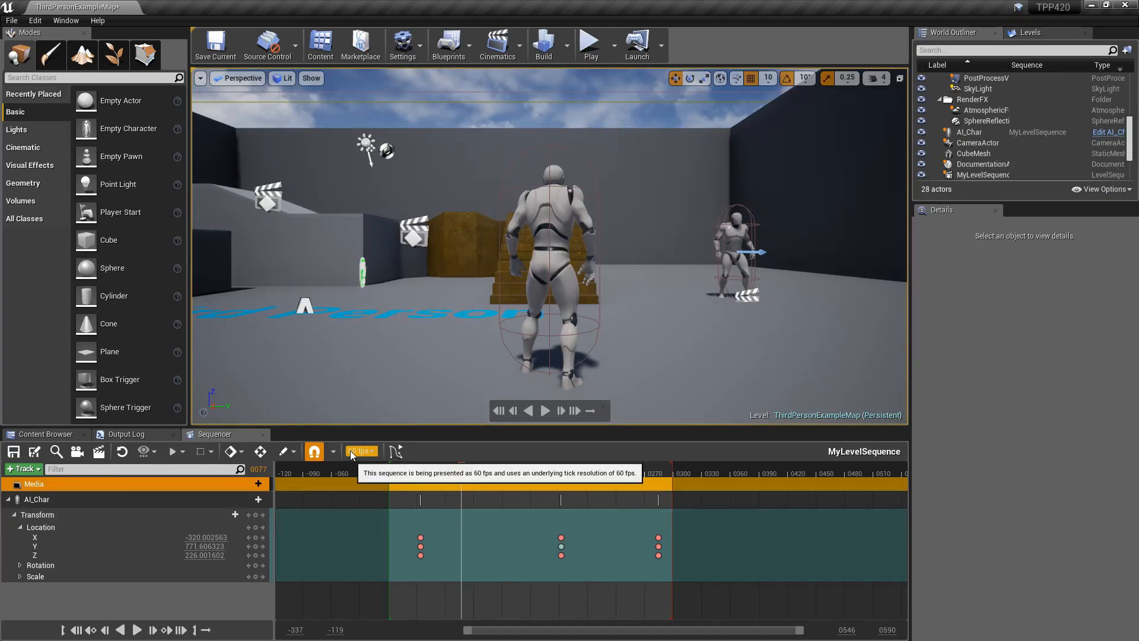
click(361, 450)
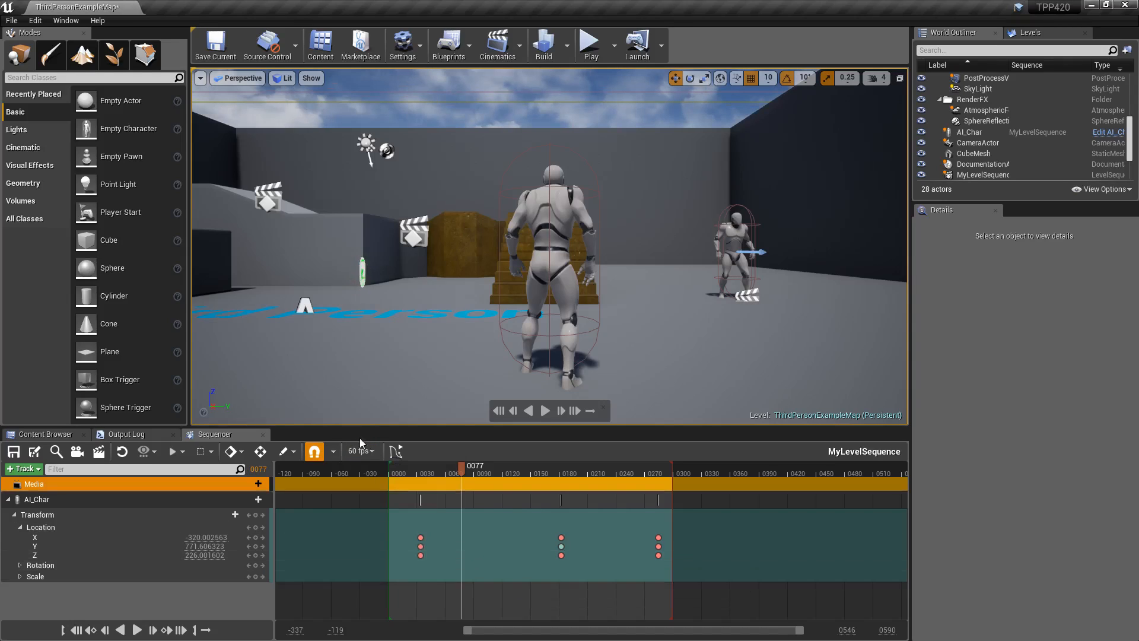
click(371, 451)
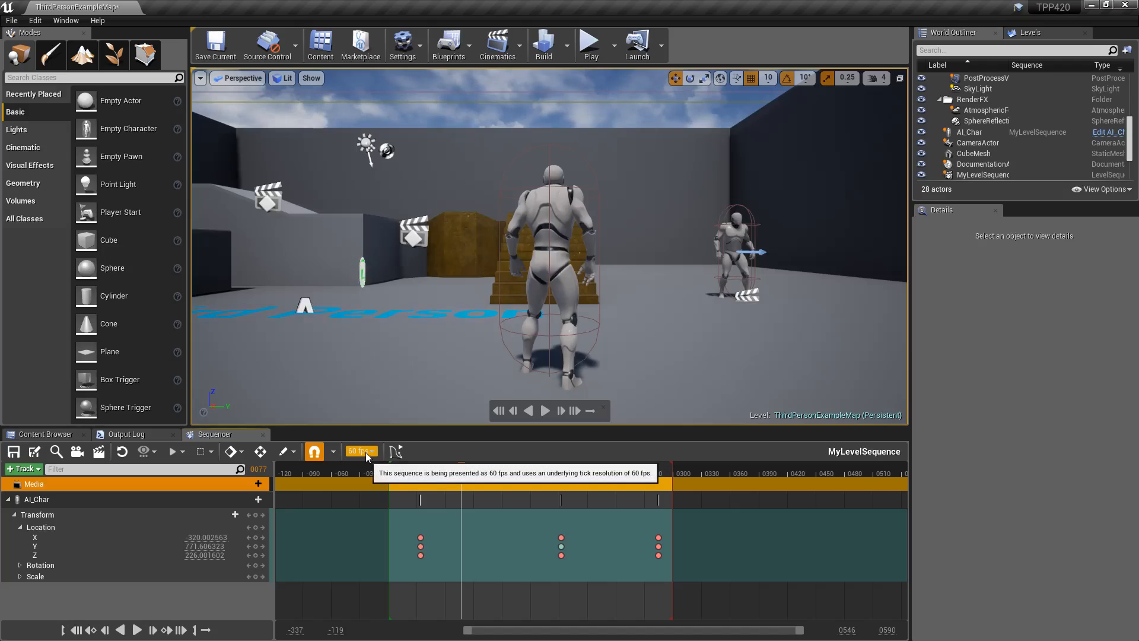
click(361, 451)
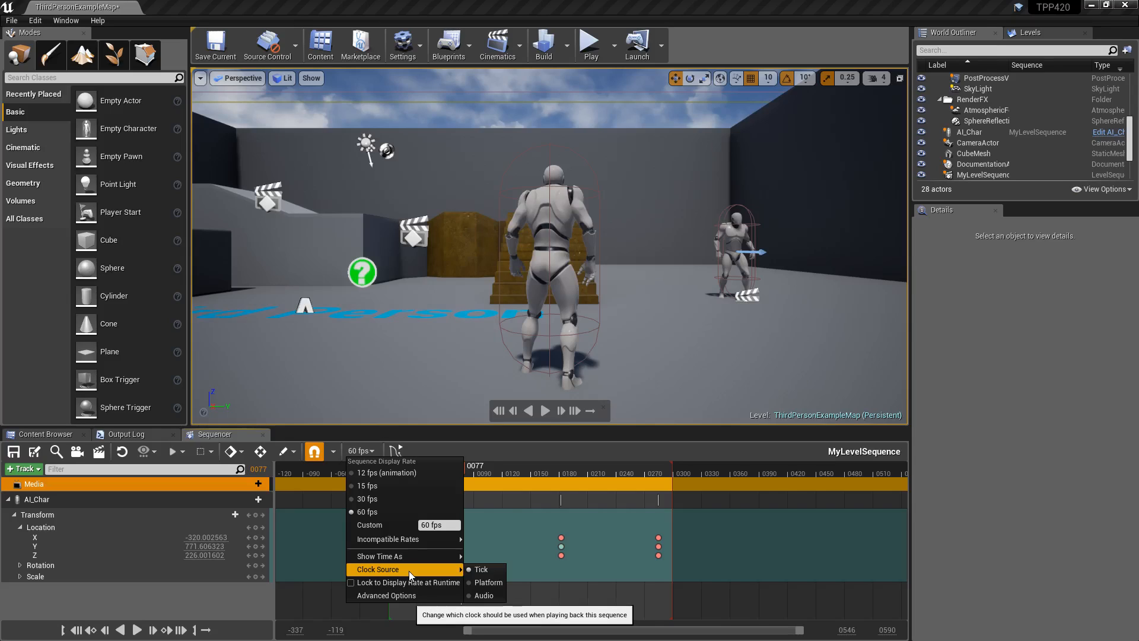
mouse_move(510, 419)
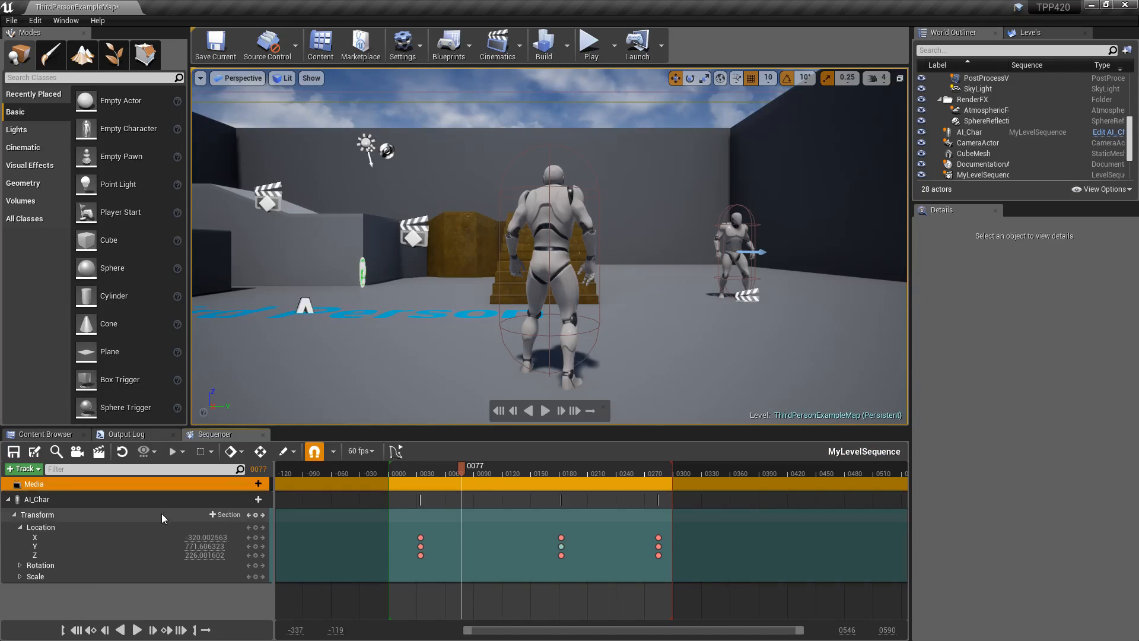
Add the Intro60-NoUI-X264 File Media Source to the Media track and view the new section's options.
click(590, 44)
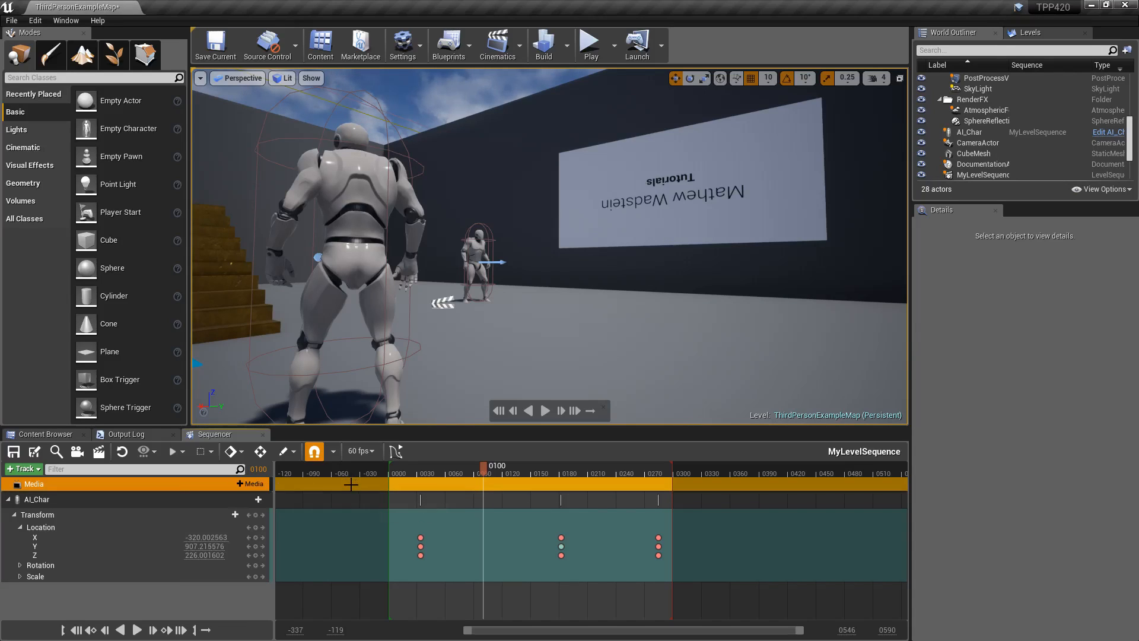
click(253, 484)
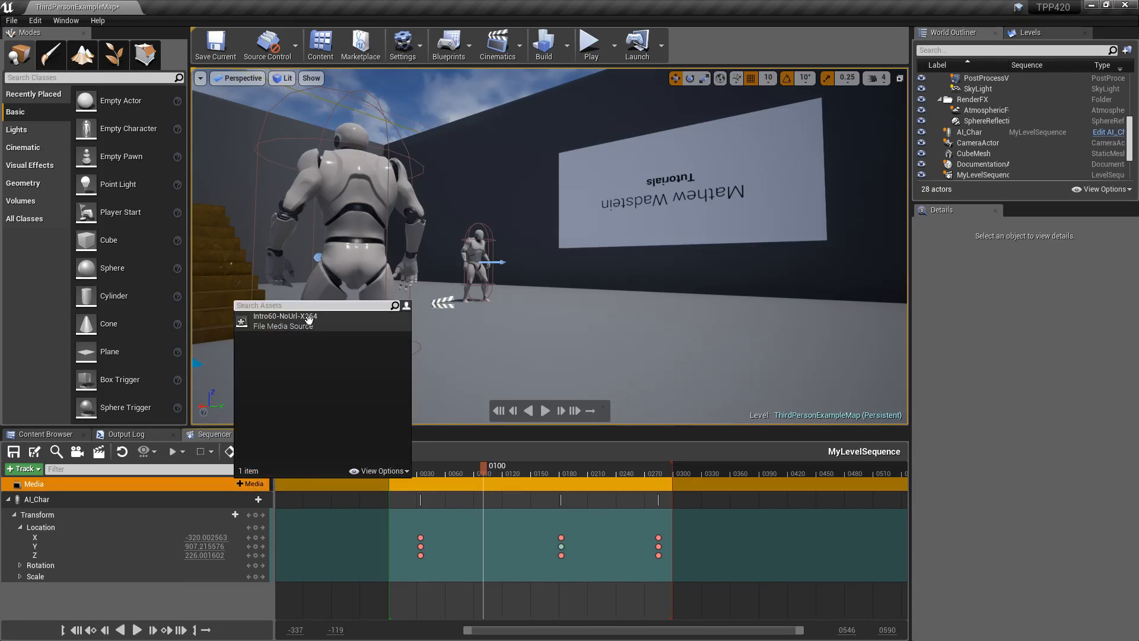
click(285, 319)
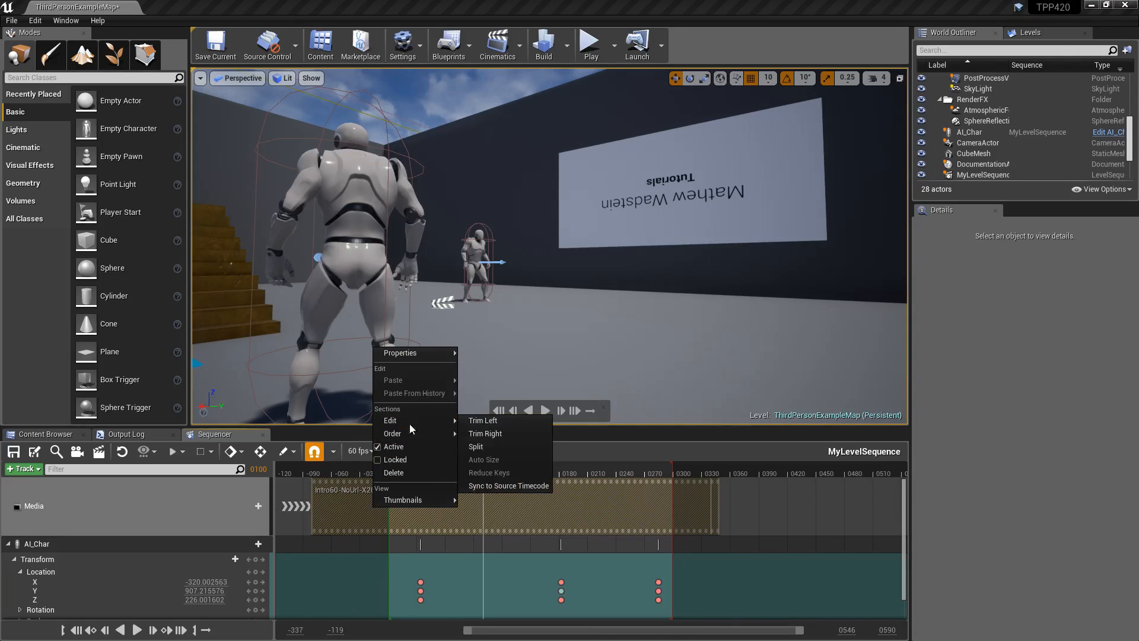
click(400, 352)
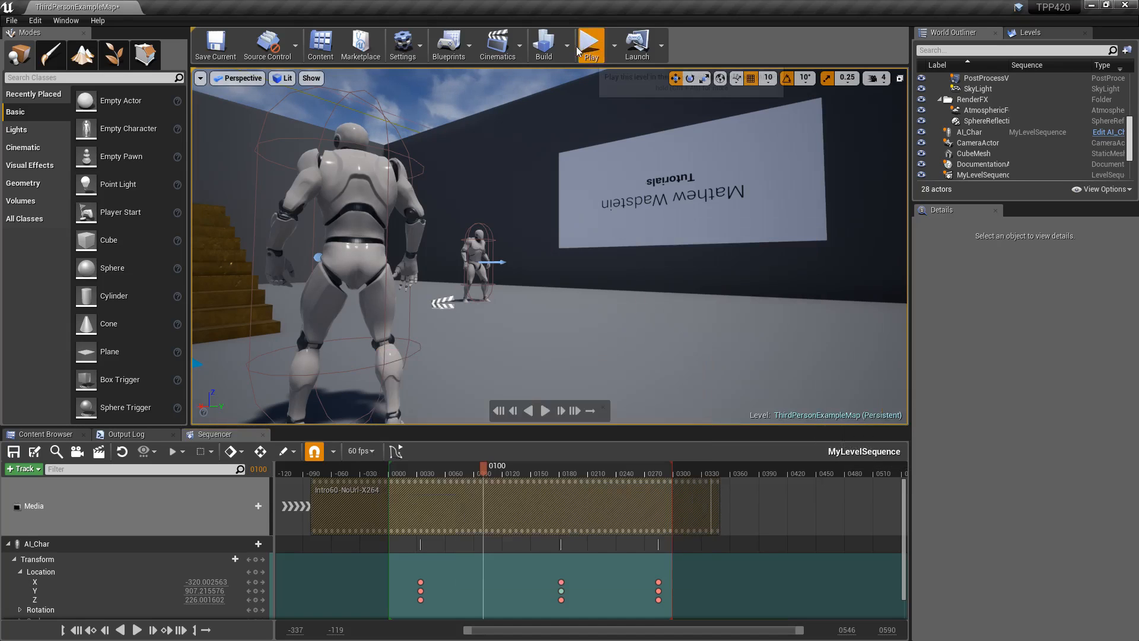
click(589, 44)
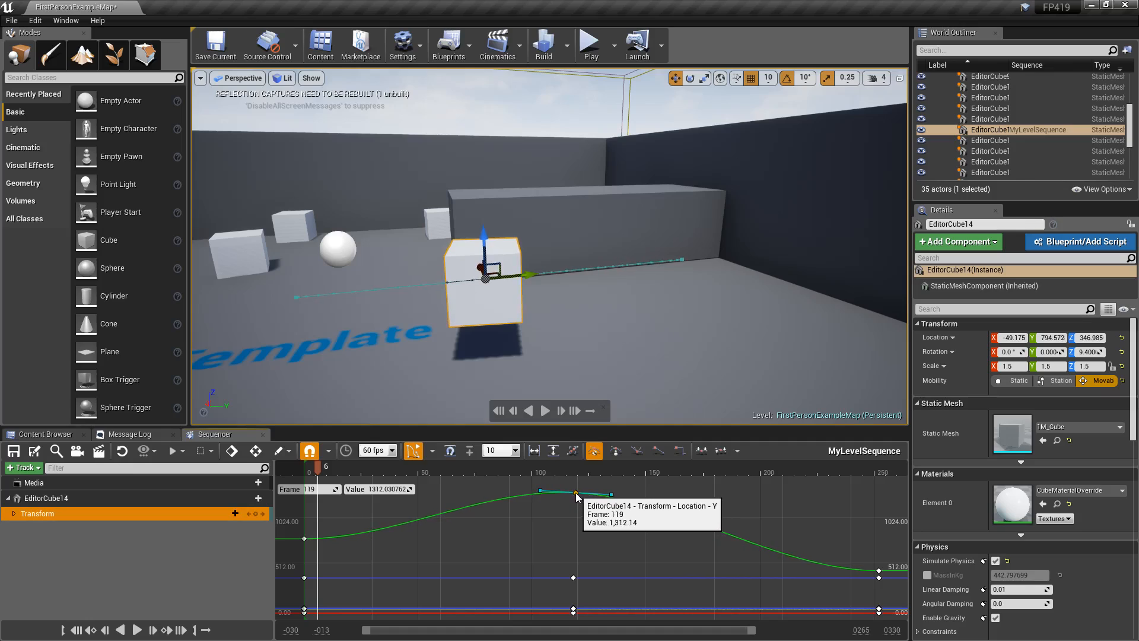
Reshape the peak key's tangents and change its key interpolation to broken cubic.
drag(597, 494, 614, 503)
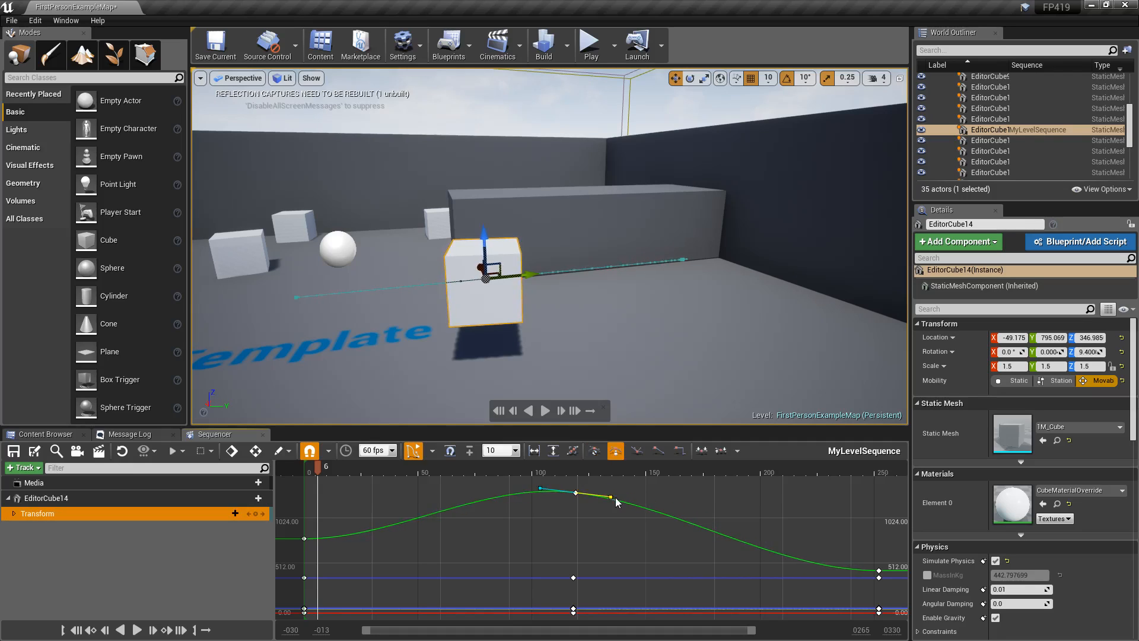
drag(615, 502, 613, 495)
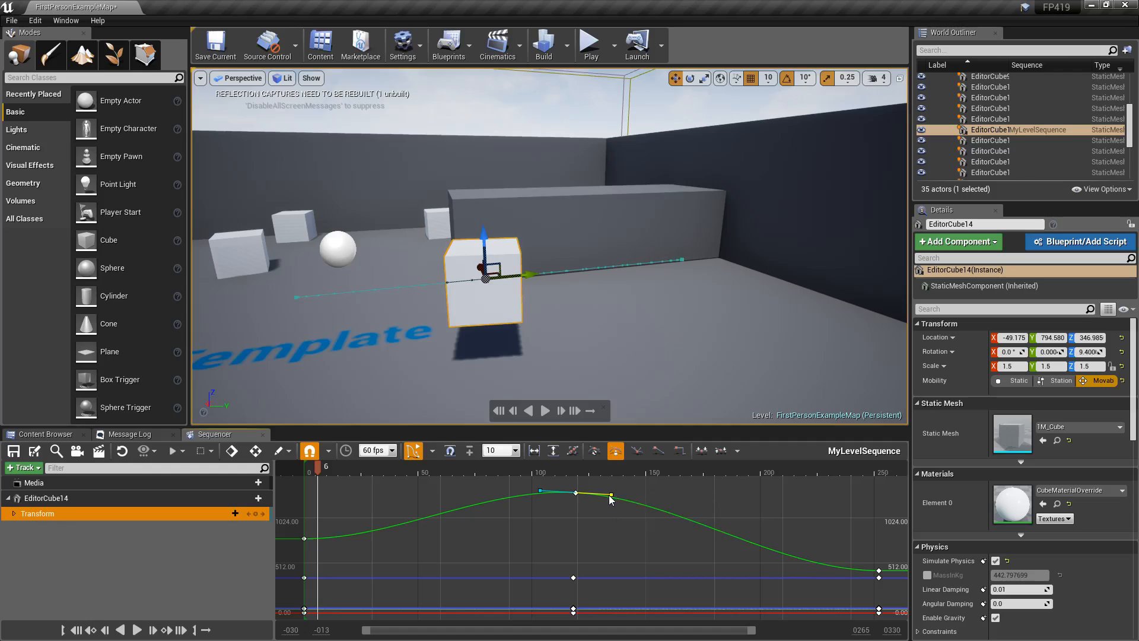
right_click(610, 494)
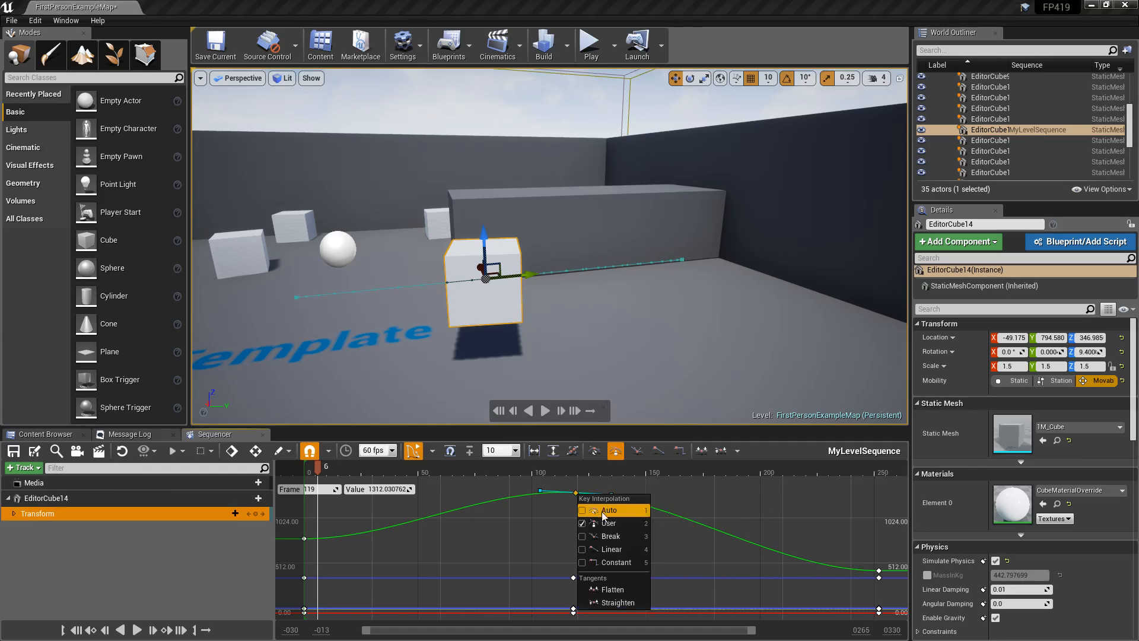
click(609, 509)
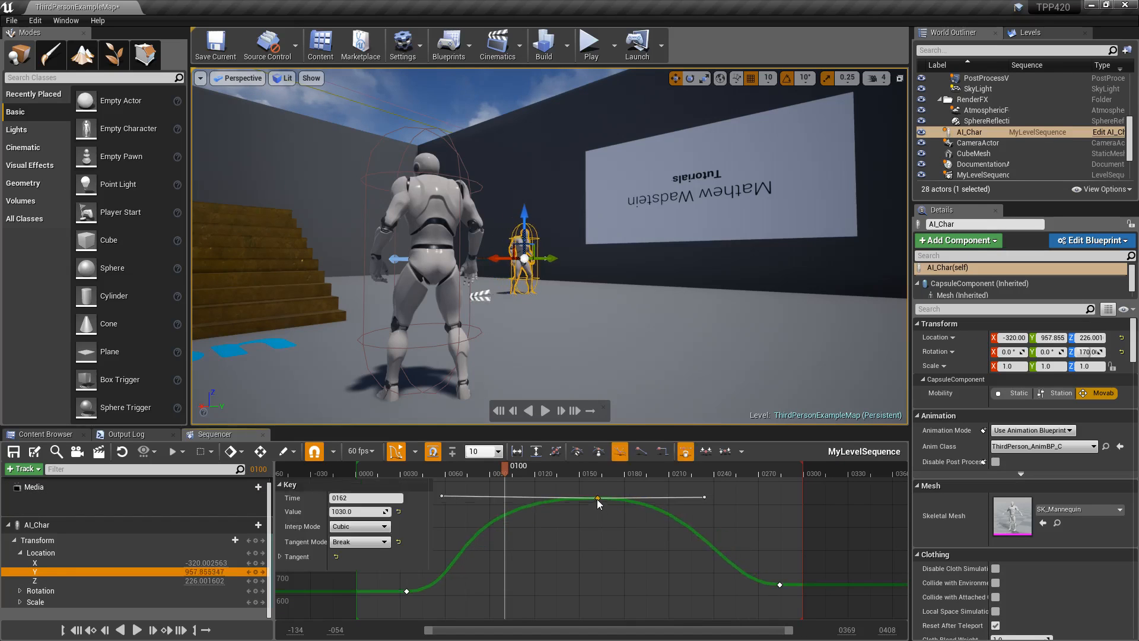
Raise the peak Y key to 1040 and adjust its right tangent weight.
drag(596, 500, 598, 498)
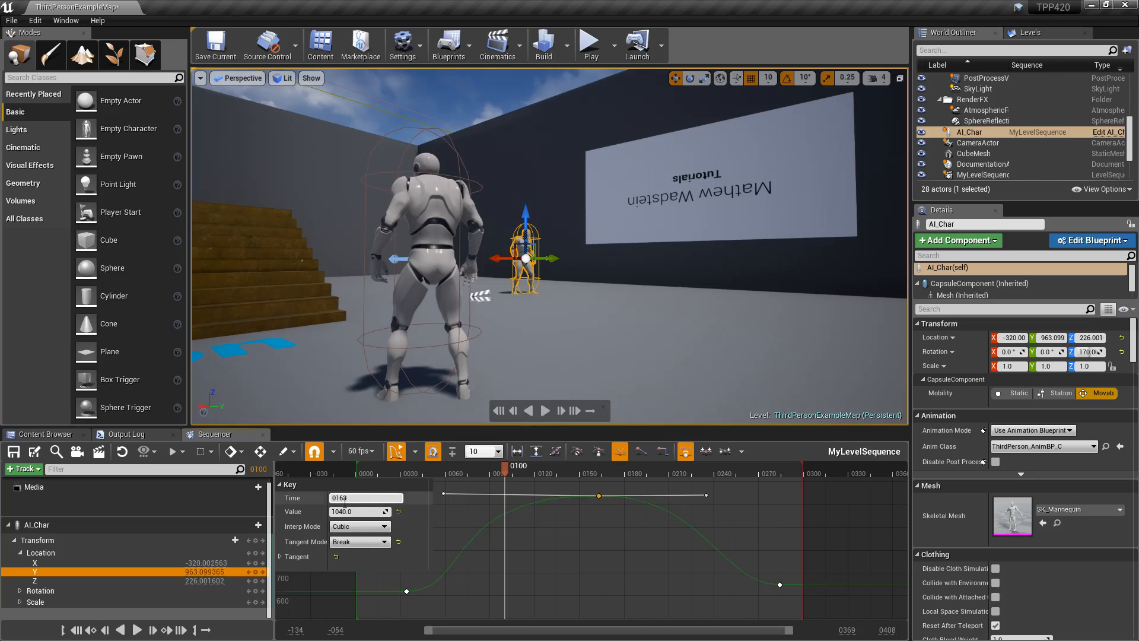
right_click(599, 496)
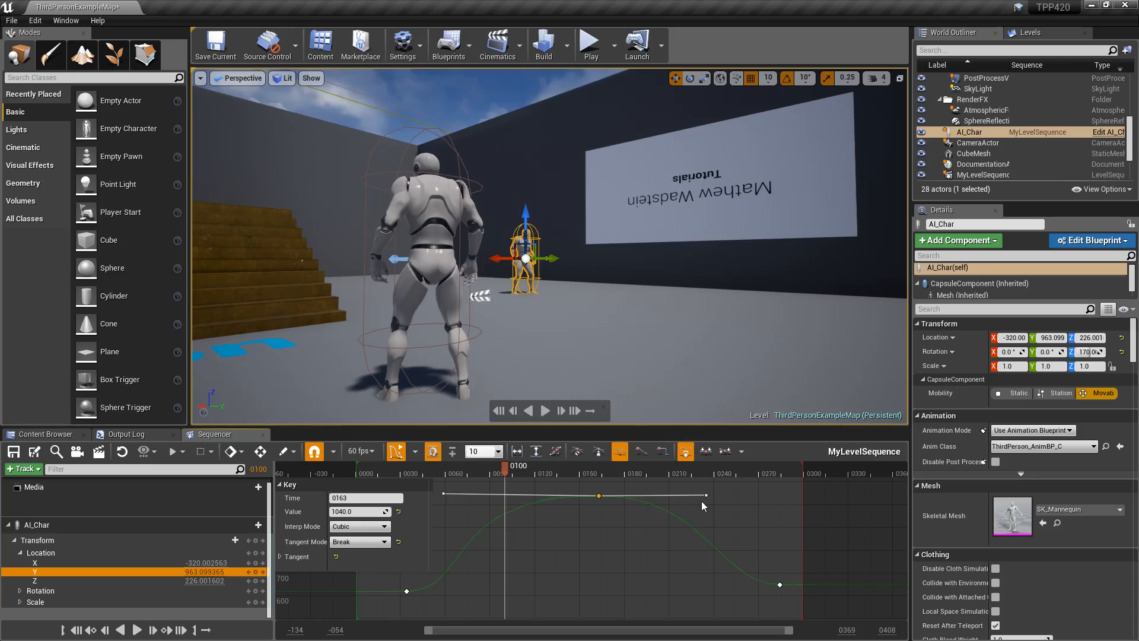
mouse_move(685, 452)
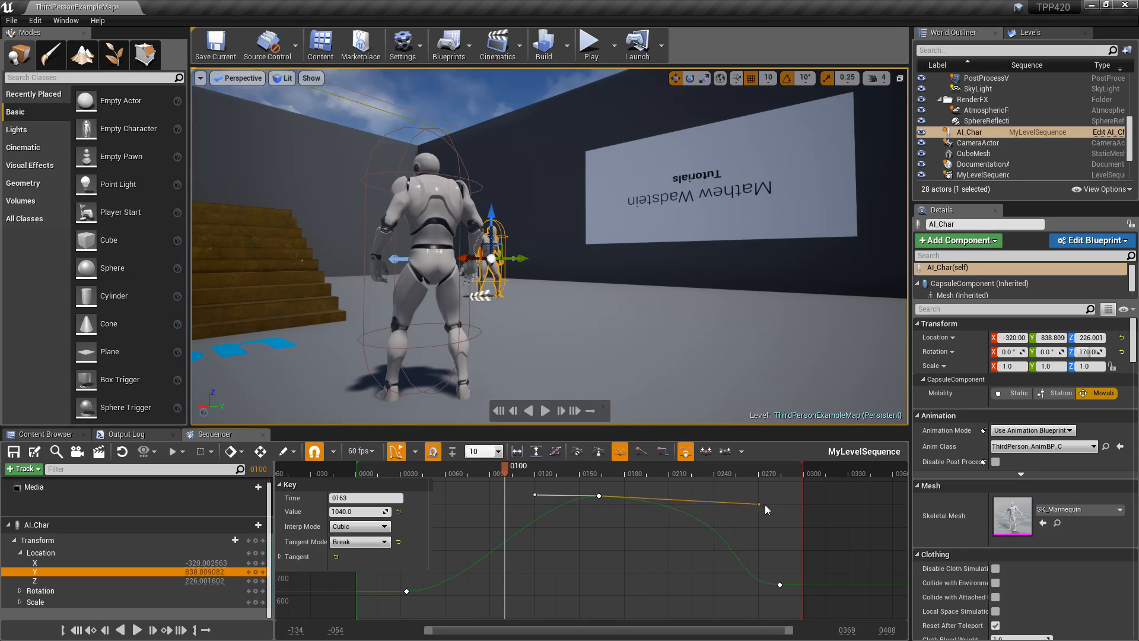
drag(764, 509, 817, 505)
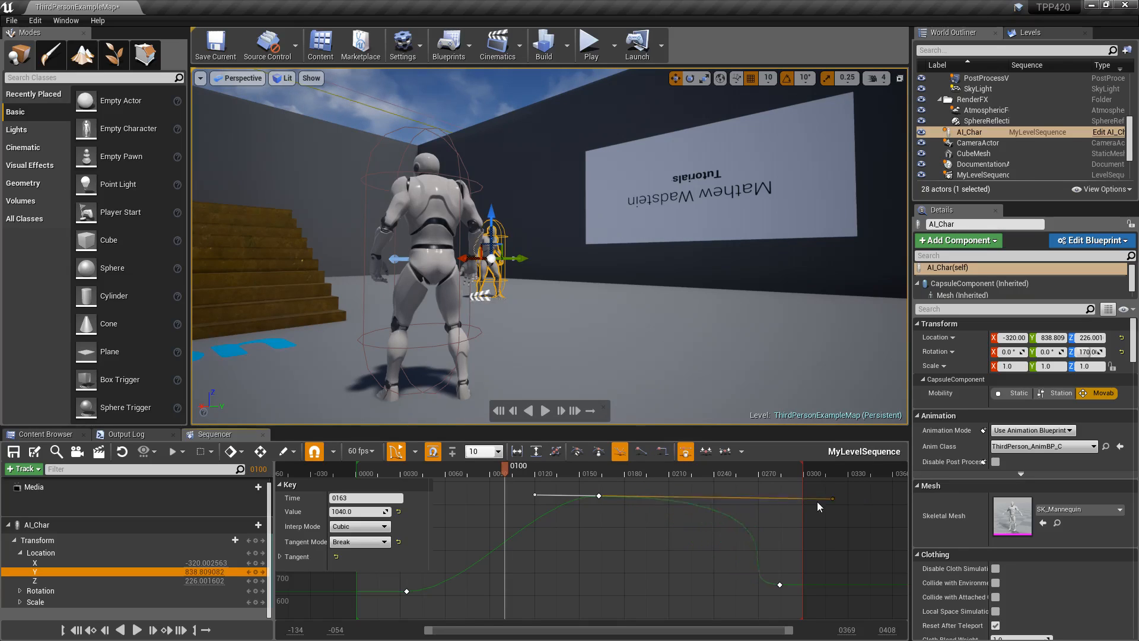
drag(831, 500, 747, 507)
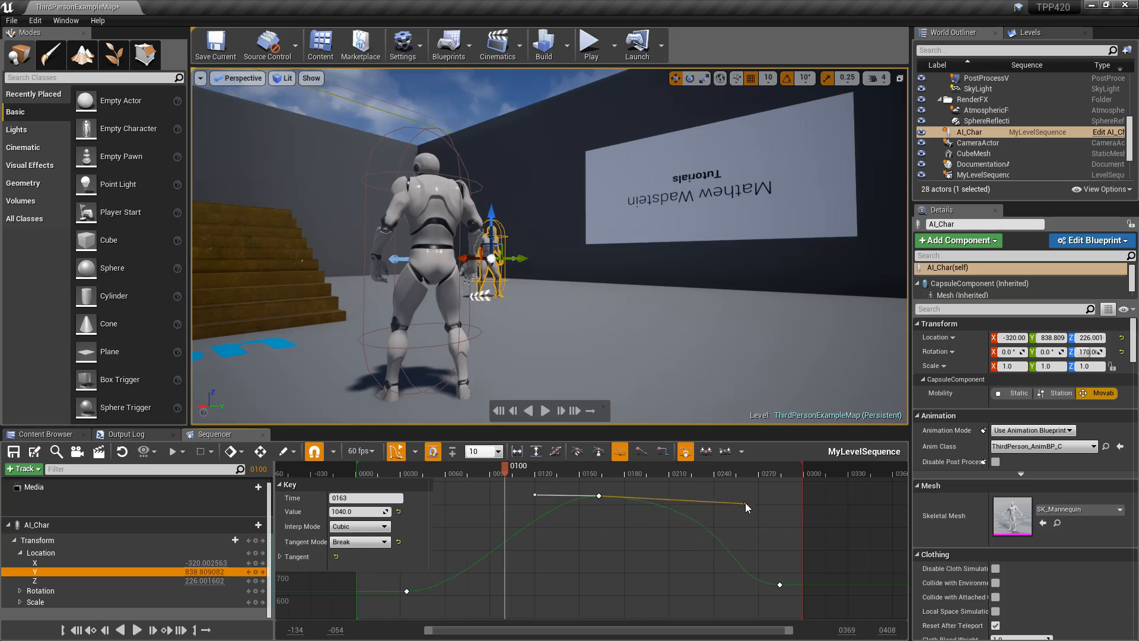
Set the key's Tangent Mode to User and lengthen its left tangent weight.
click(360, 541)
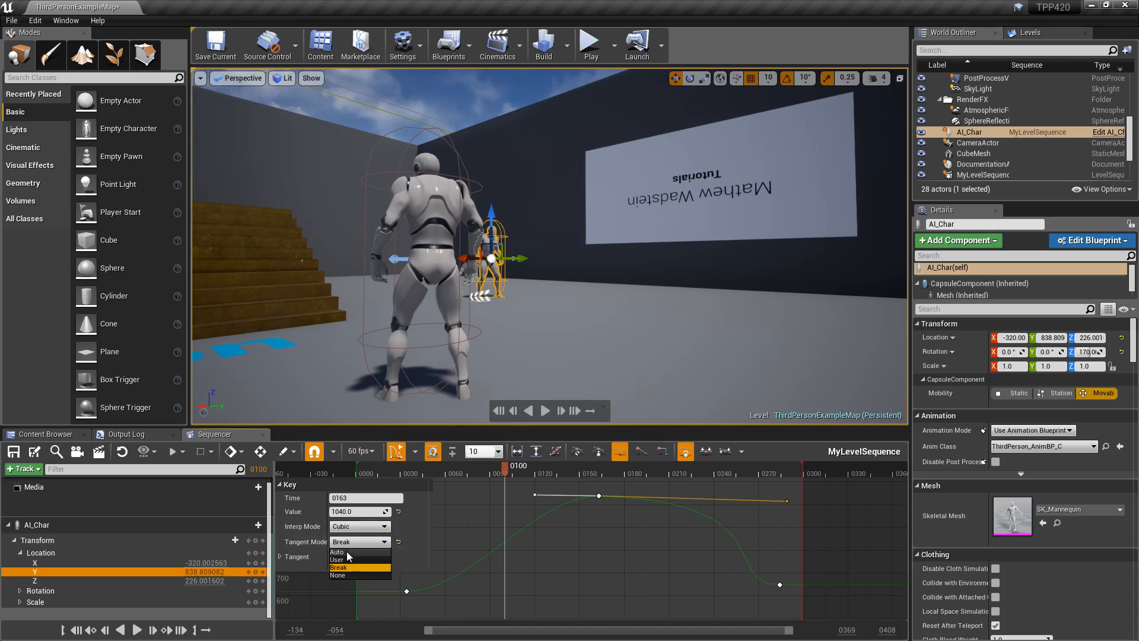
click(337, 559)
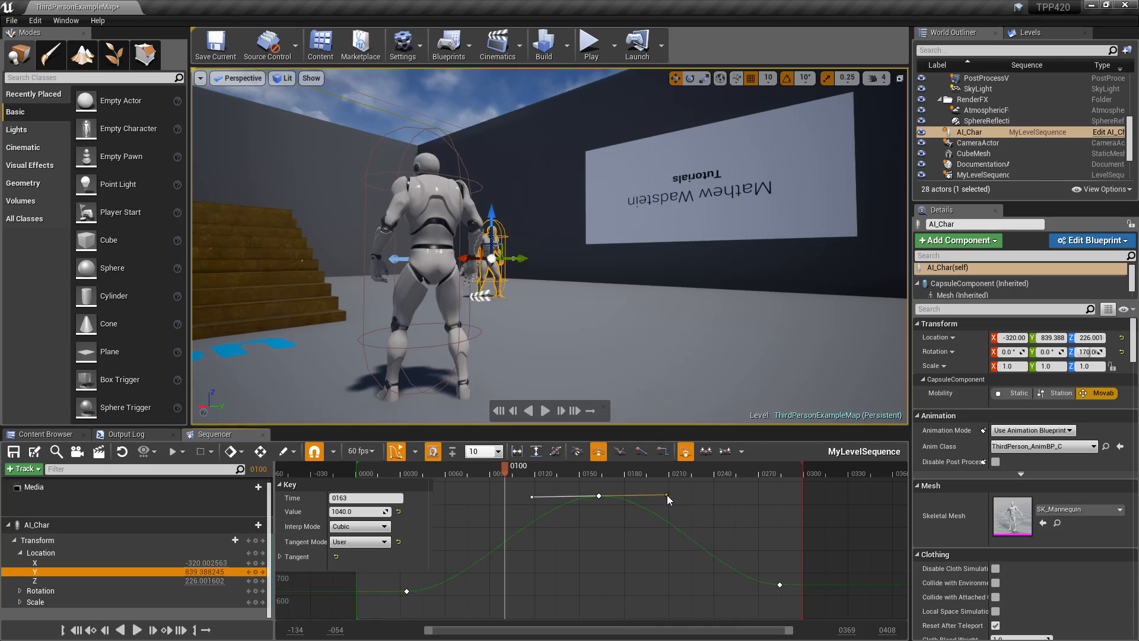
drag(667, 497, 546, 501)
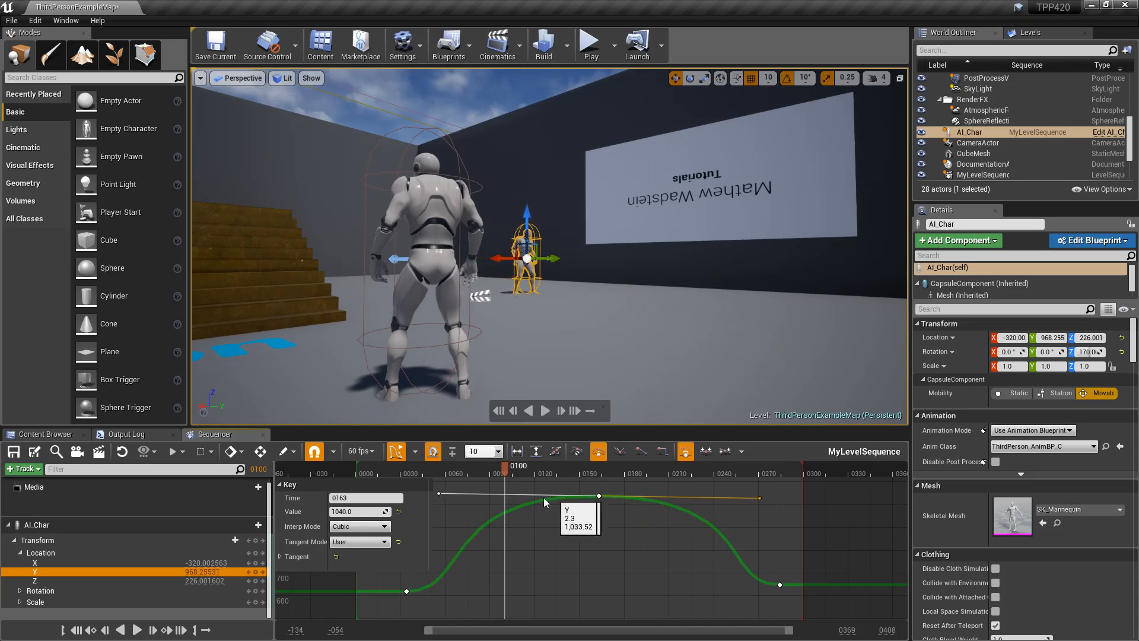